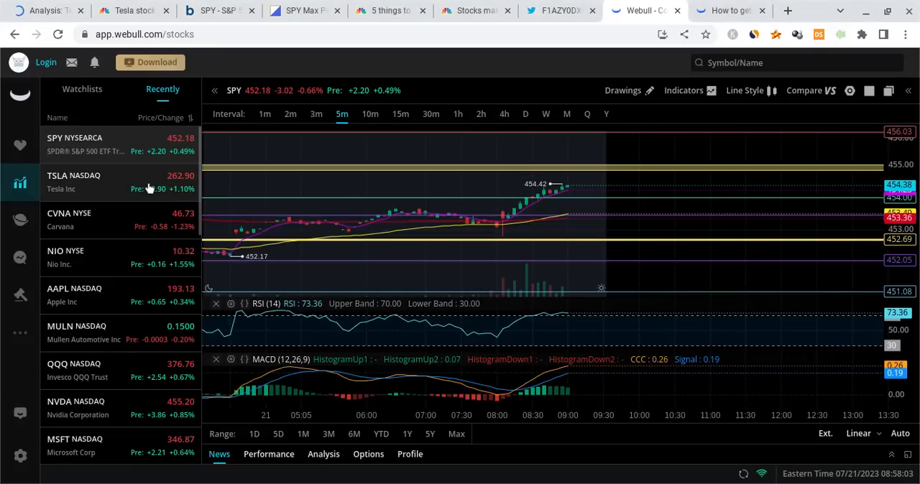
Load TSLA's 5-minute chart from the Recently watchlist.
{"action": "left_click", "coordinate": [74, 182]}
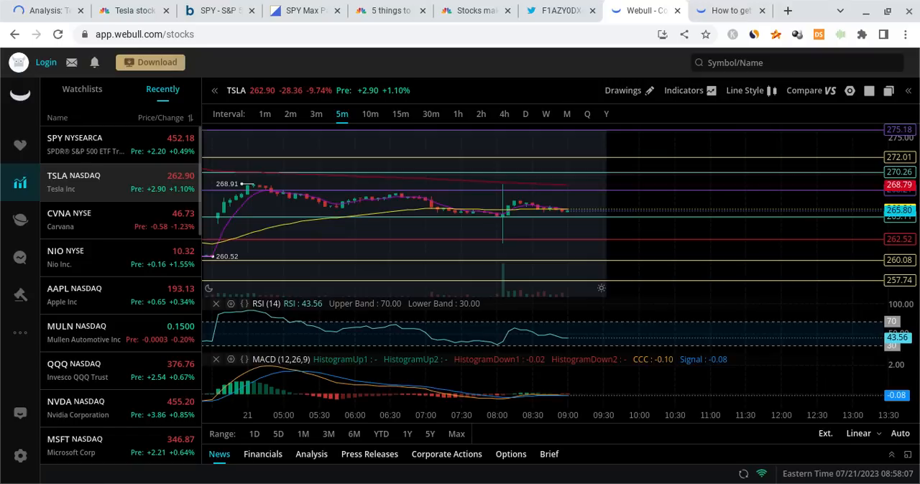
{"action": "mouse_move", "coordinate": [567, 208]}
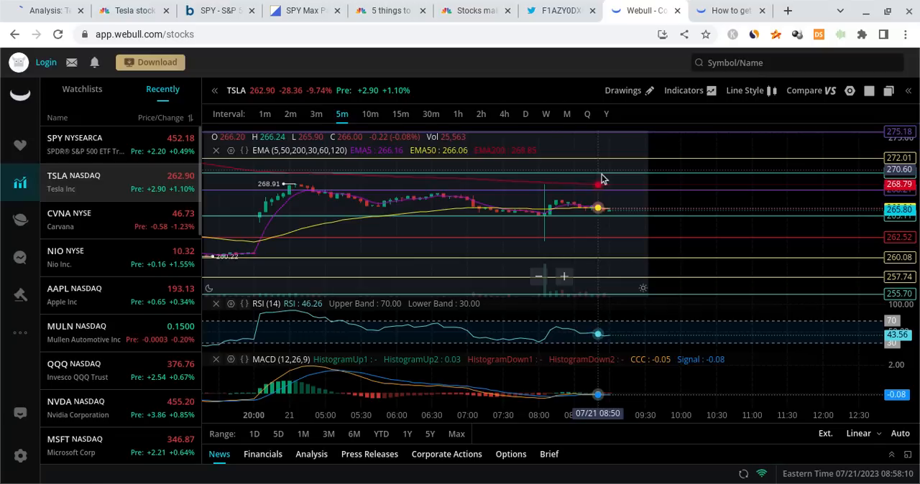
{"action": "mouse_move", "coordinate": [616, 222]}
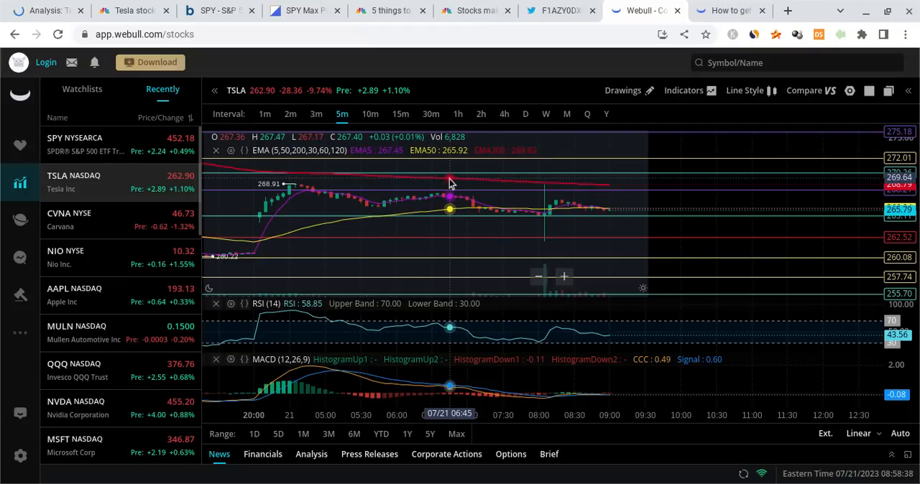
{"action": "mouse_move", "coordinate": [590, 209]}
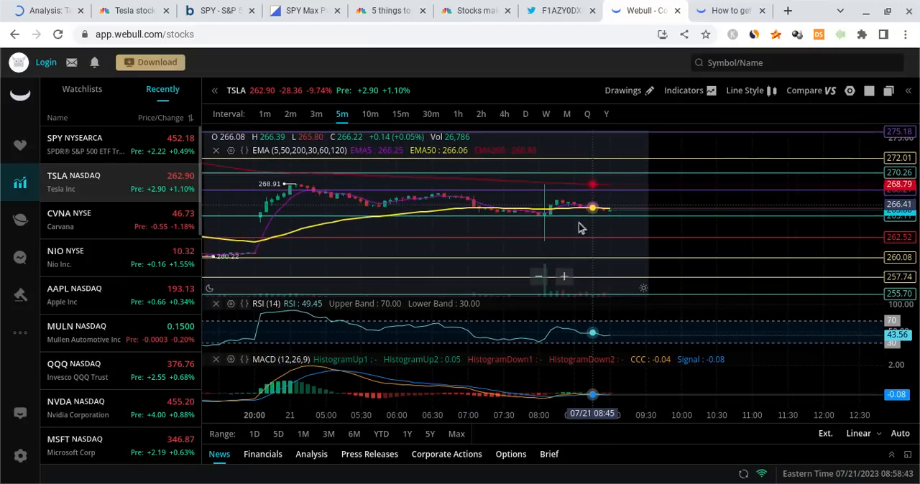
{"action": "mouse_move", "coordinate": [552, 259]}
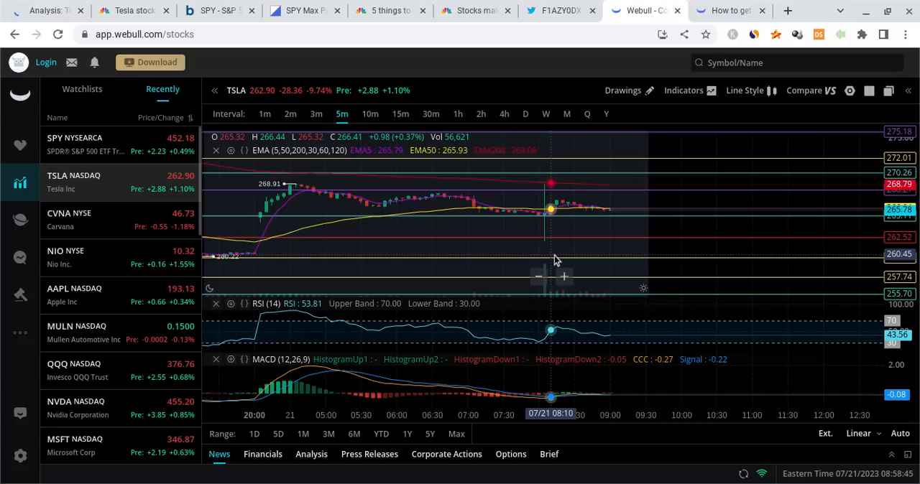
{"action": "mouse_move", "coordinate": [287, 234]}
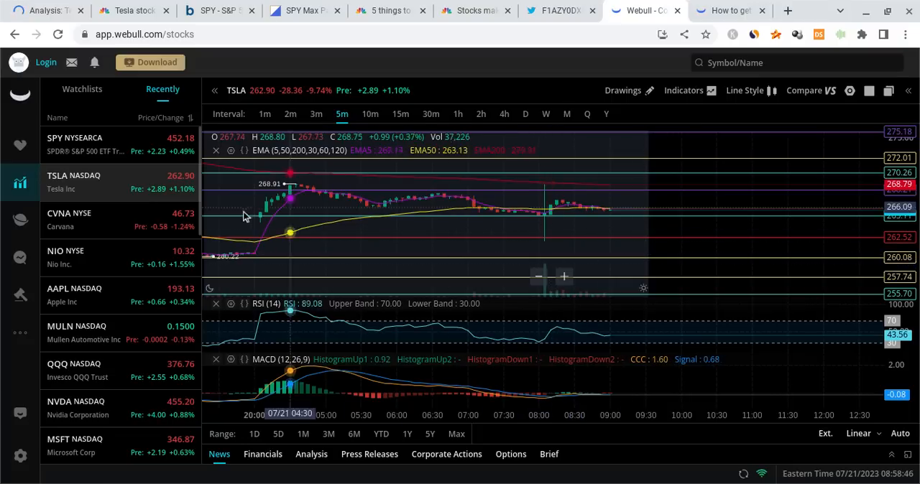
{"action": "mouse_move", "coordinate": [508, 181]}
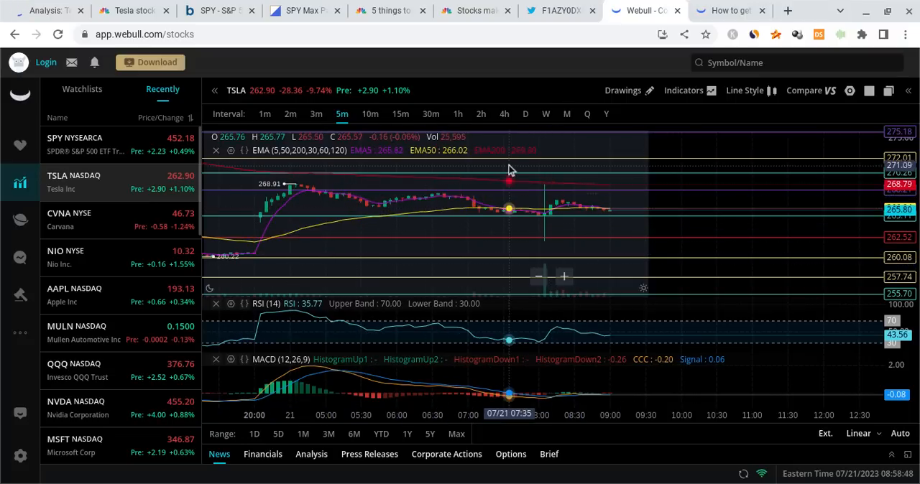
{"action": "mouse_move", "coordinate": [538, 185]}
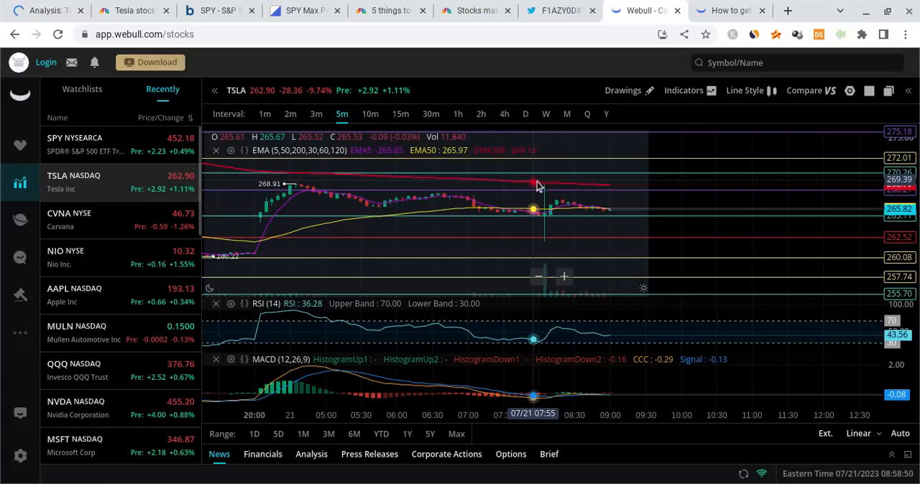
{"action": "mouse_move", "coordinate": [261, 222]}
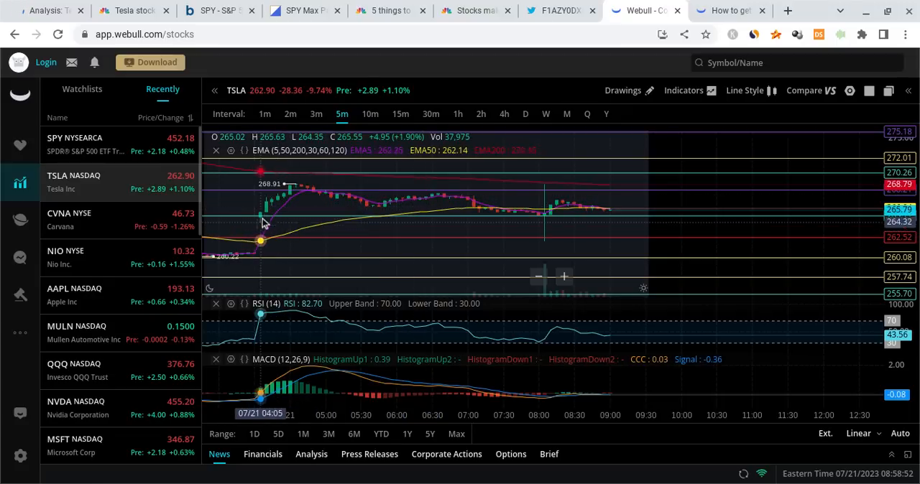
{"action": "mouse_move", "coordinate": [580, 206]}
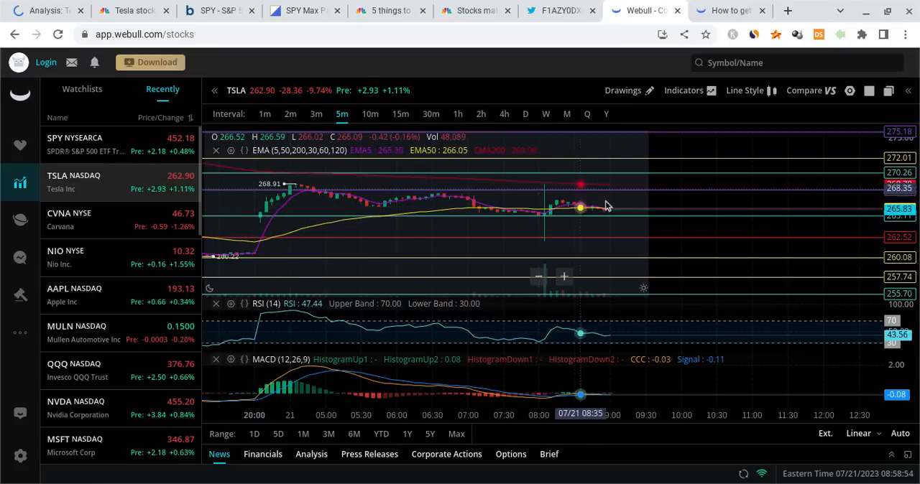
{"action": "mouse_move", "coordinate": [681, 179]}
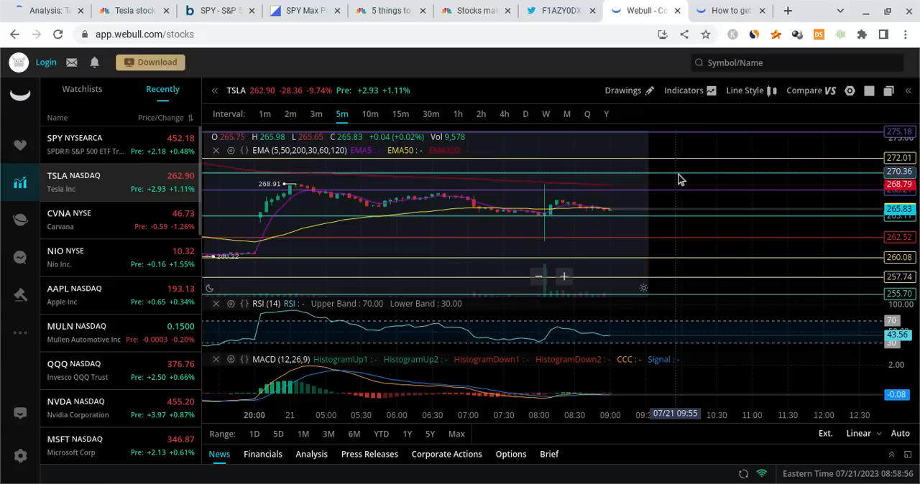
{"action": "mouse_move", "coordinate": [592, 202]}
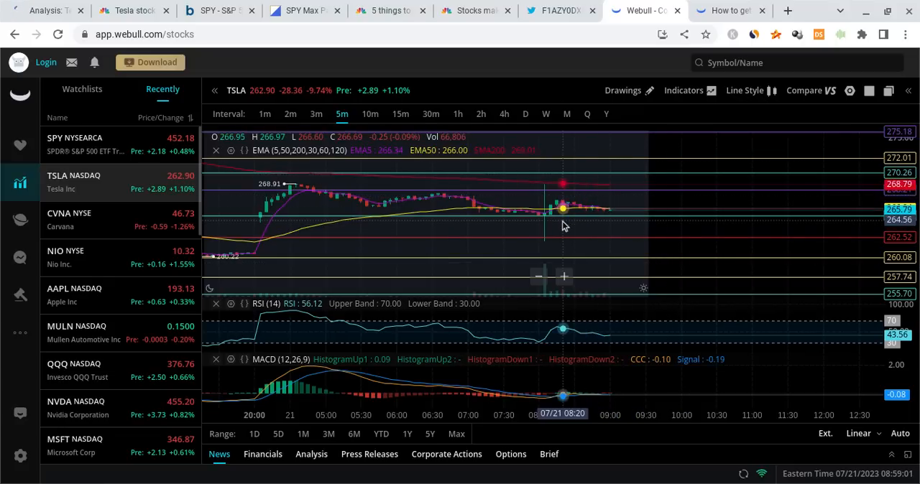
Show the Earnings Whispers weekly earnings calendar image.
{"action": "left_click", "coordinate": [560, 10]}
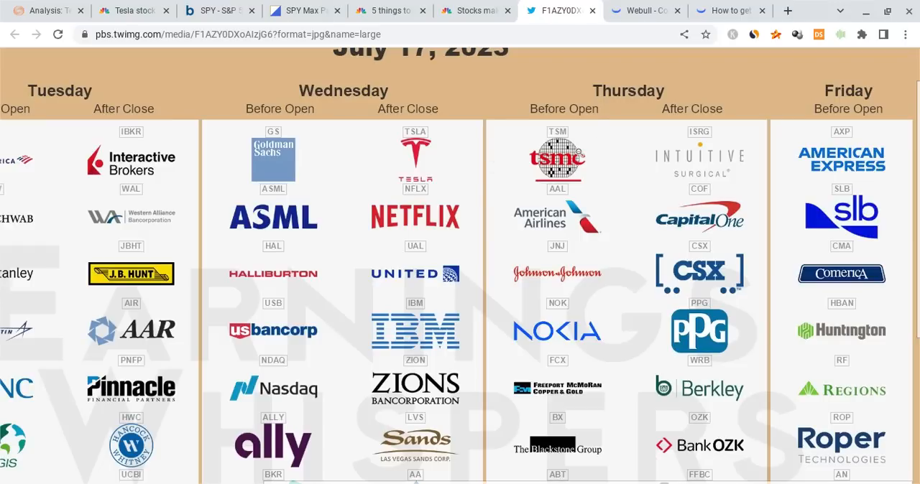
{"action": "mouse_move", "coordinate": [835, 177]}
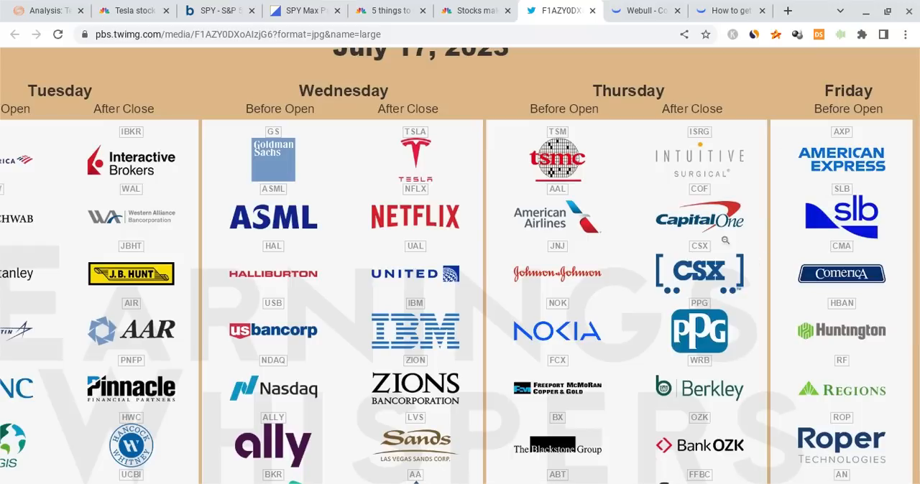
Open CNBC's premarket biggest-movers article and highlight the CSX paragraph.
{"action": "left_click", "coordinate": [475, 10]}
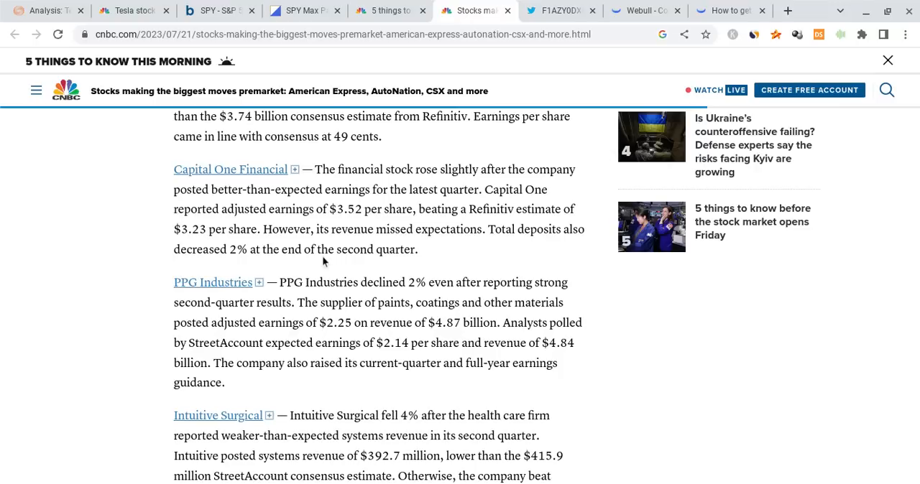
{"action": "scroll", "scroll_direction": "down", "scroll_amount": 3}
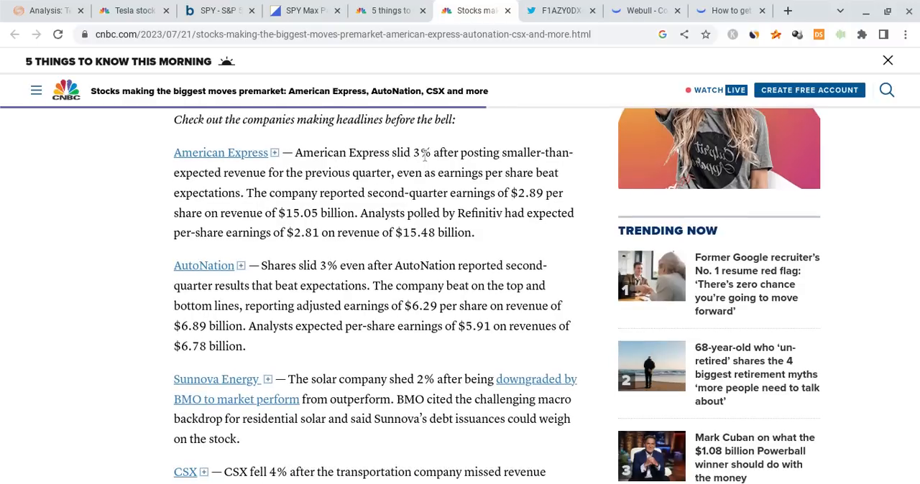
{"action": "mouse_move", "coordinate": [443, 210]}
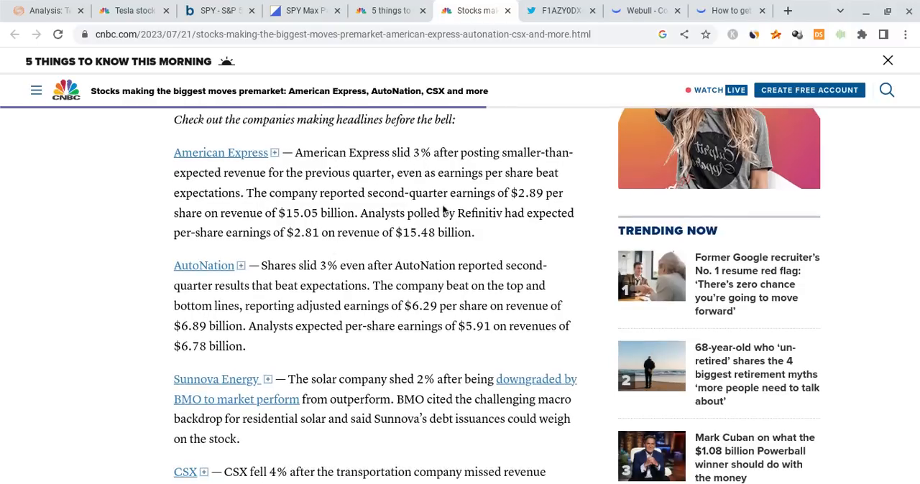
{"action": "mouse_move", "coordinate": [404, 208]}
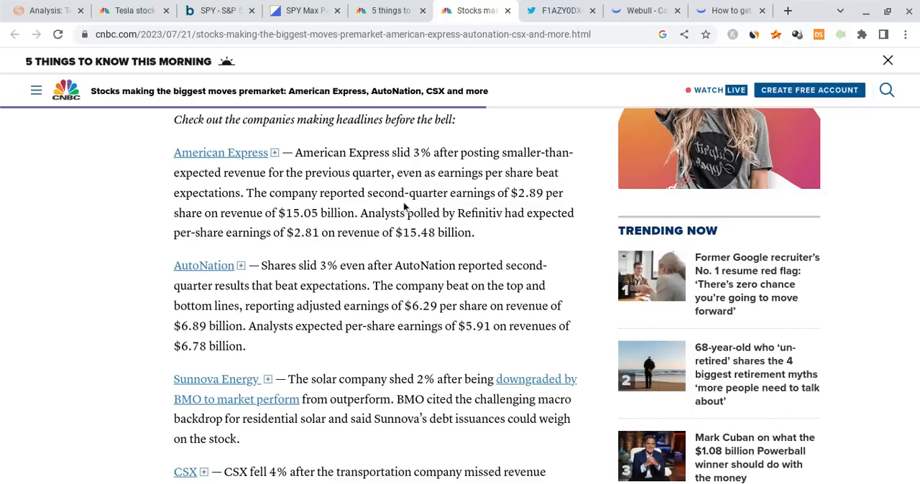
{"action": "mouse_move", "coordinate": [361, 209]}
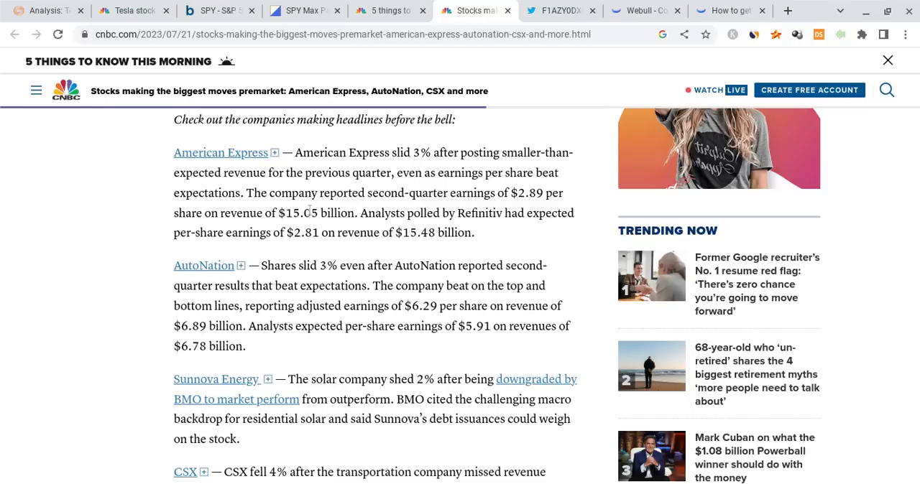
{"action": "scroll", "scroll_direction": "down", "scroll_amount": 3}
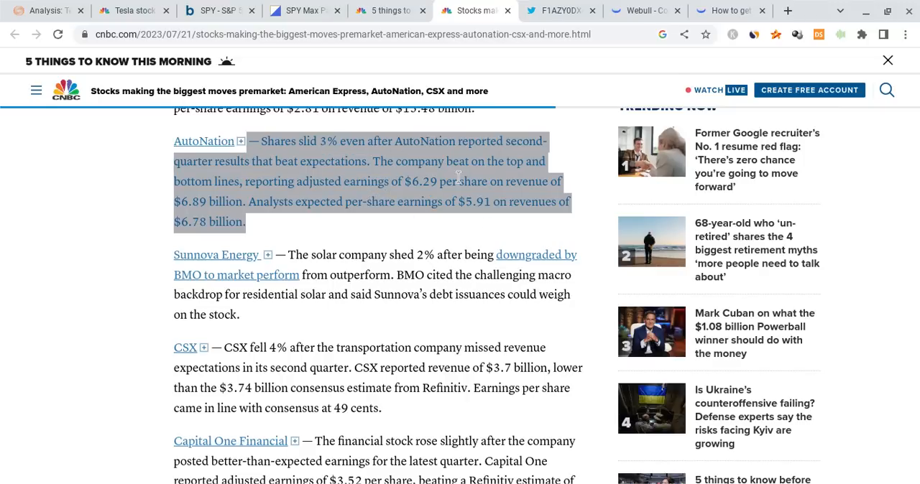
{"action": "scroll", "scroll_direction": "down", "scroll_amount": 3}
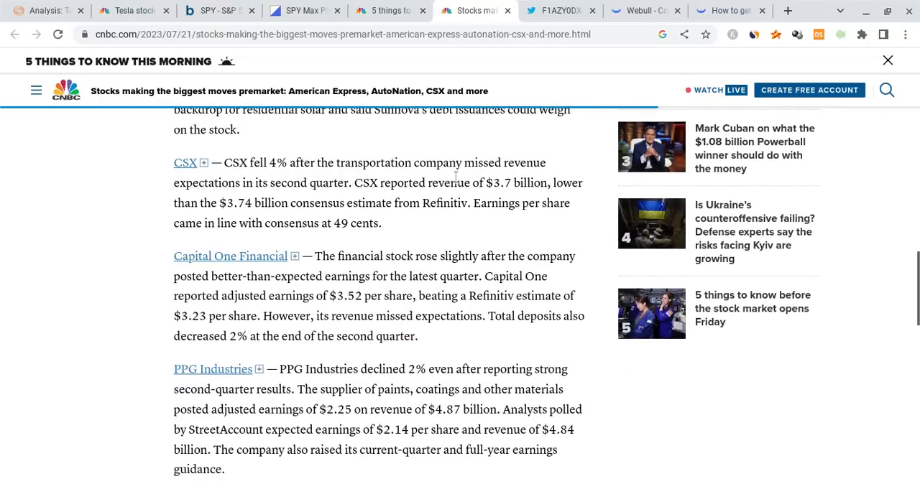
{"action": "left_click_drag", "start_coordinate": [216, 163], "coordinate": [382, 223]}
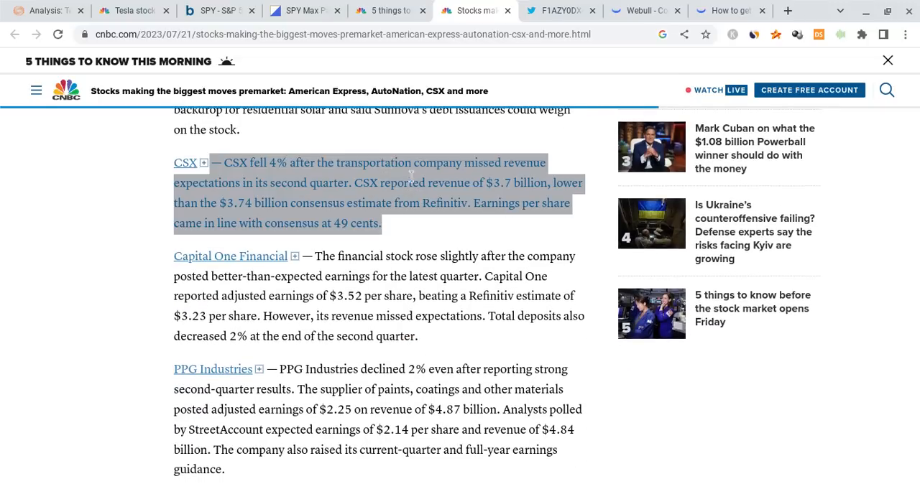
Highlight the Capital One paragraph and read through the PPG and Intuitive Surgical entries.
{"action": "scroll", "scroll_direction": "down", "scroll_amount": 3}
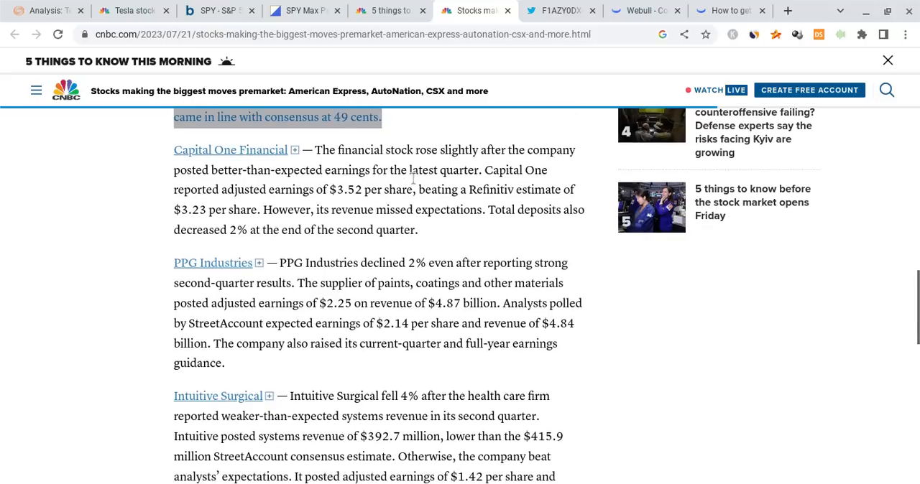
{"action": "left_click_drag", "start_coordinate": [311, 150], "coordinate": [417, 230]}
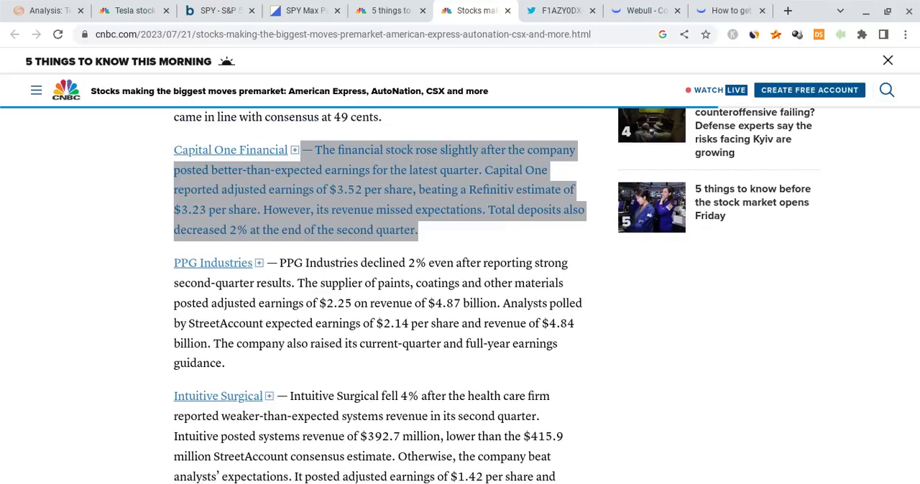
{"action": "scroll", "scroll_direction": "down", "scroll_amount": 3}
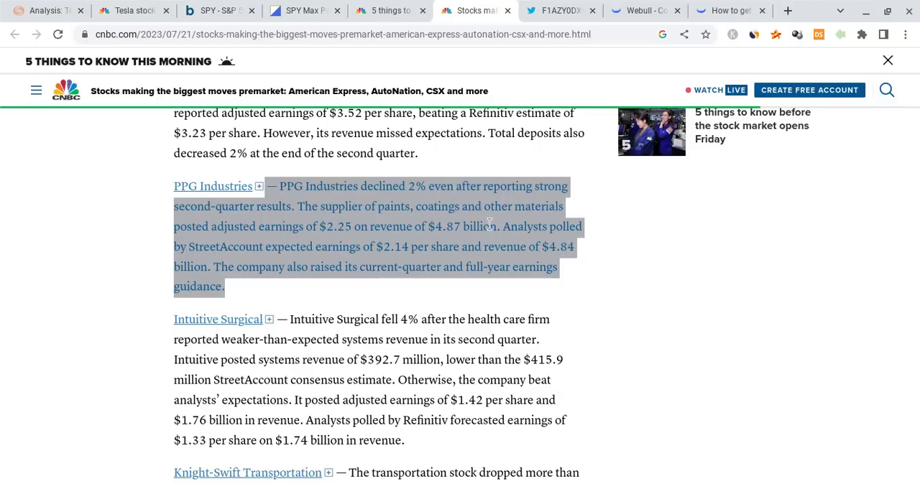
{"action": "mouse_move", "coordinate": [524, 228]}
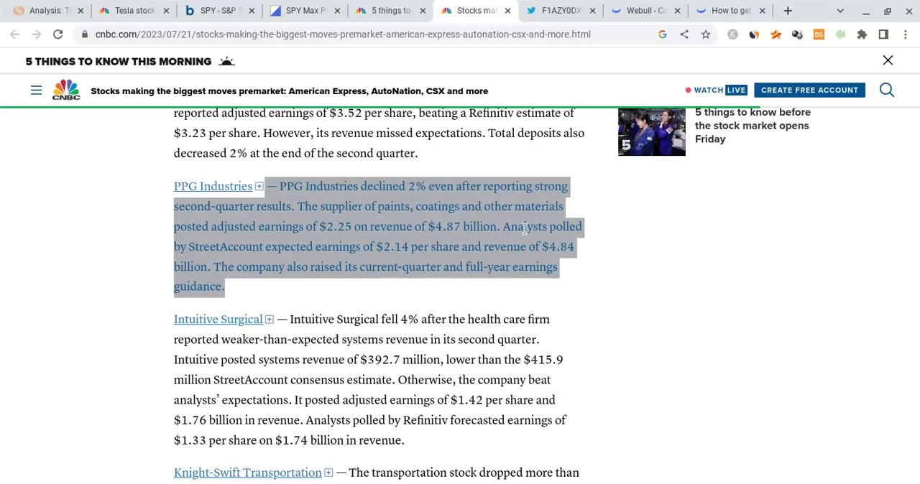
{"action": "scroll", "scroll_direction": "down", "scroll_amount": 3}
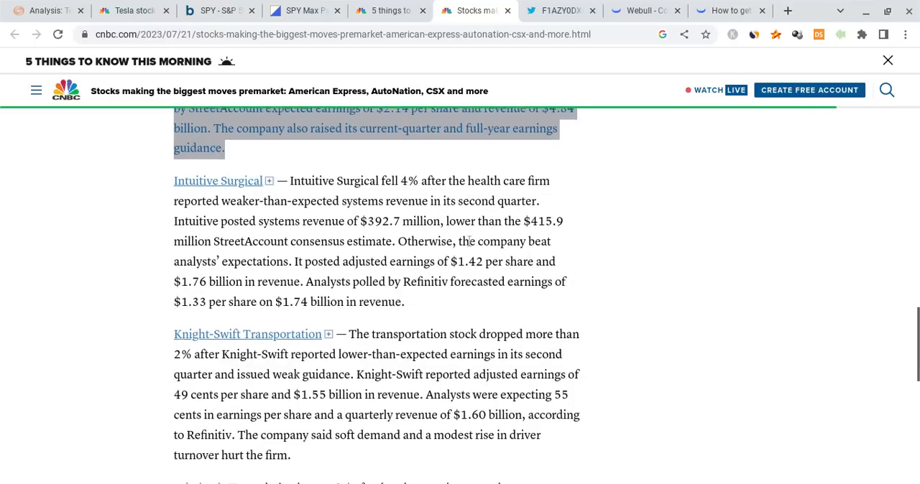
{"action": "scroll", "scroll_direction": "down", "scroll_amount": 3}
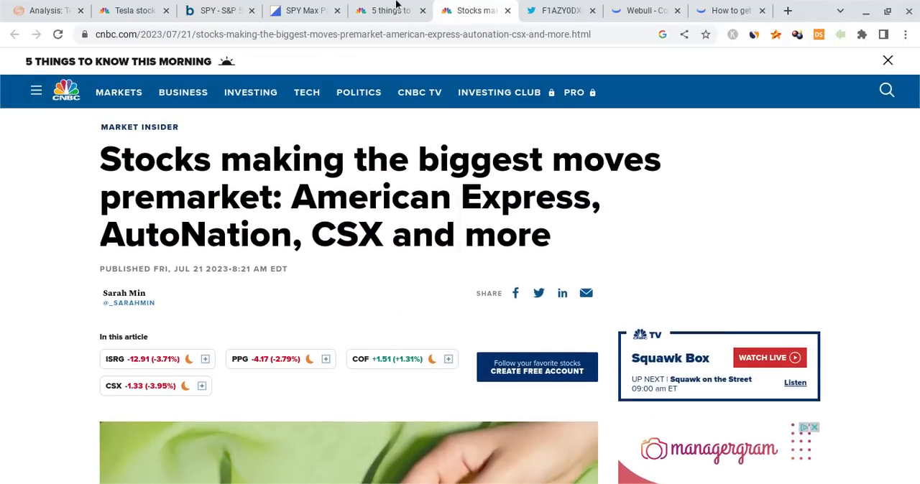
{"action": "left_click", "coordinate": [388, 10]}
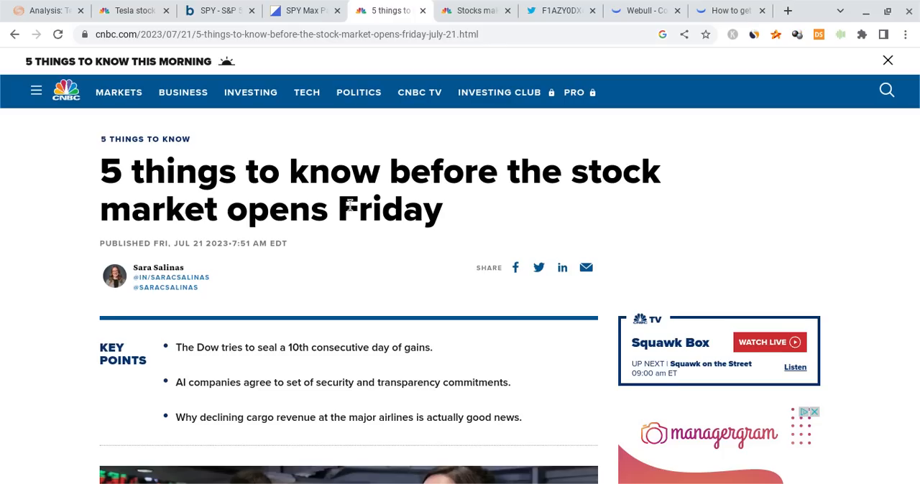
{"action": "scroll", "scroll_direction": "down", "scroll_amount": 3}
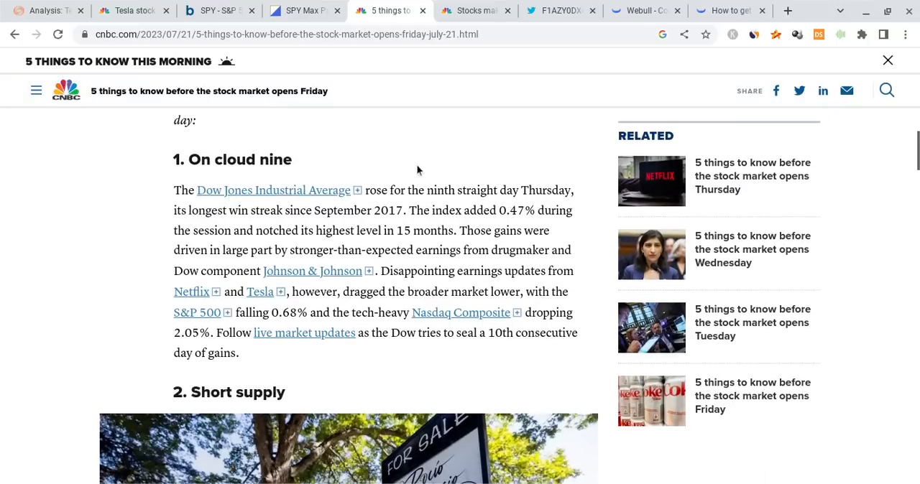
{"action": "mouse_move", "coordinate": [453, 219]}
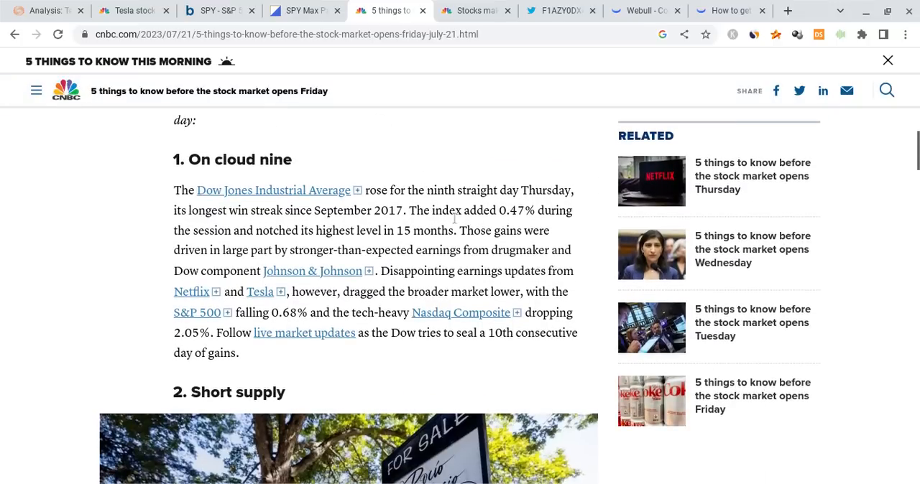
{"action": "scroll", "scroll_direction": "down", "scroll_amount": 3}
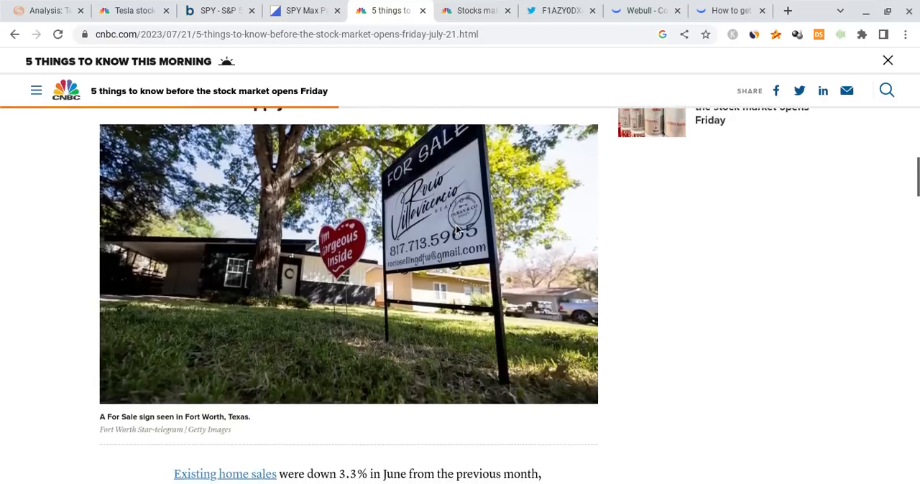
{"action": "scroll", "scroll_direction": "down", "scroll_amount": 3}
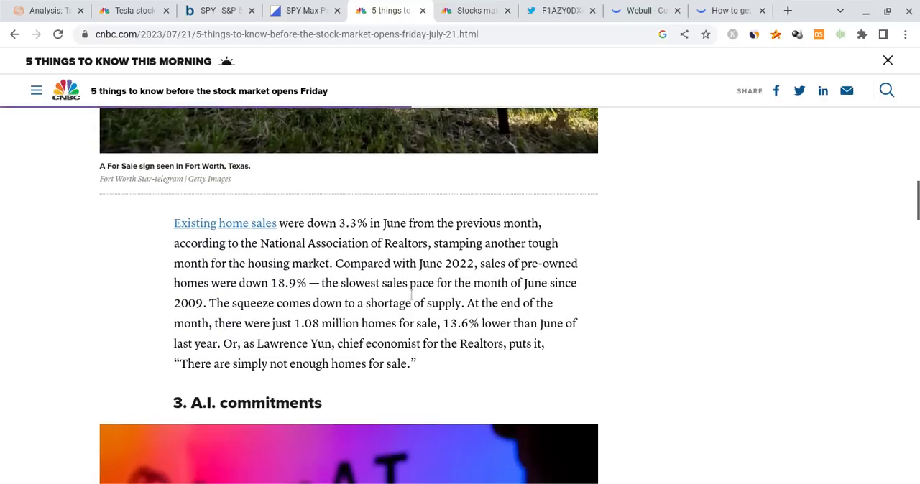
{"action": "scroll", "scroll_direction": "down", "scroll_amount": 3}
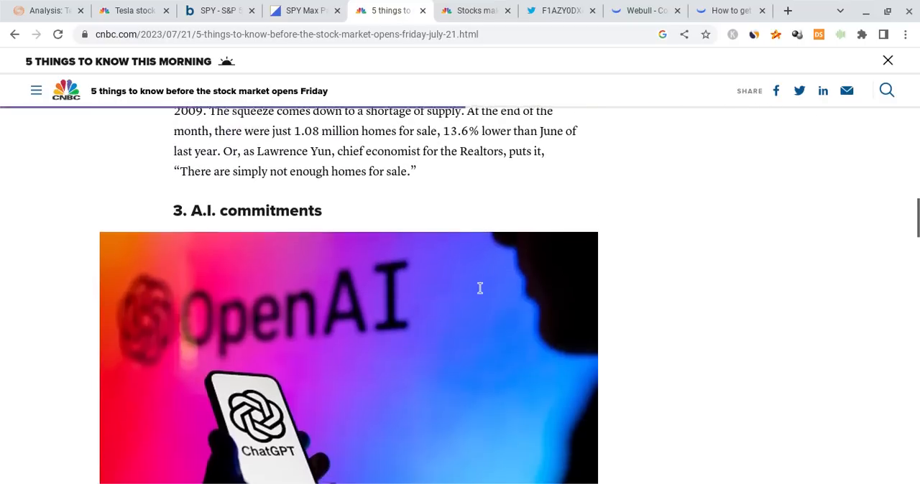
{"action": "scroll", "scroll_direction": "down", "scroll_amount": 3}
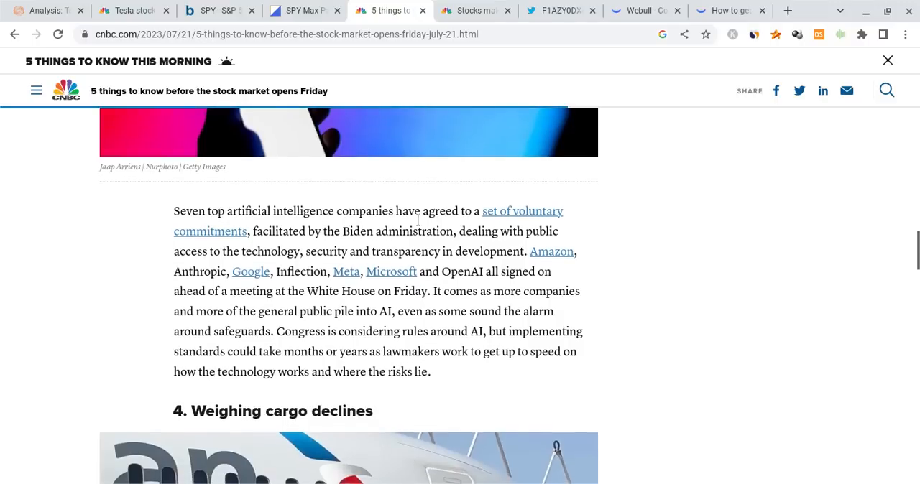
{"action": "mouse_move", "coordinate": [423, 243]}
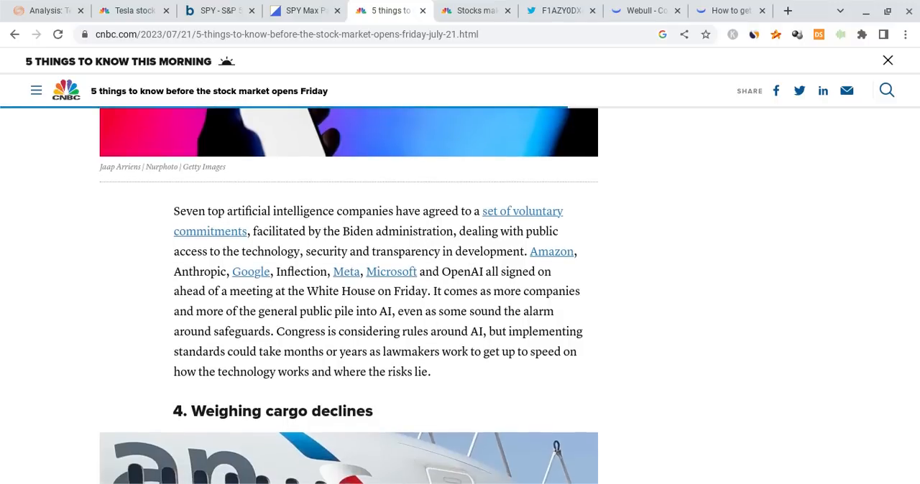
{"action": "mouse_move", "coordinate": [467, 231]}
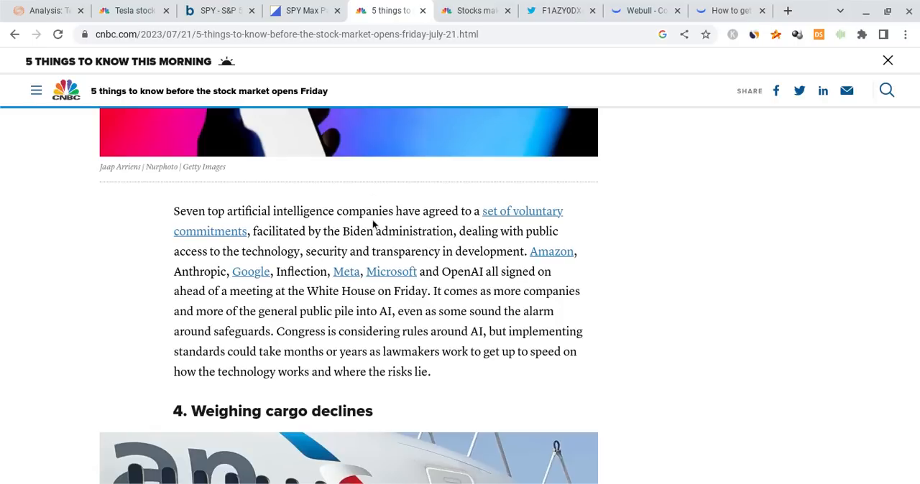
{"action": "mouse_move", "coordinate": [459, 309]}
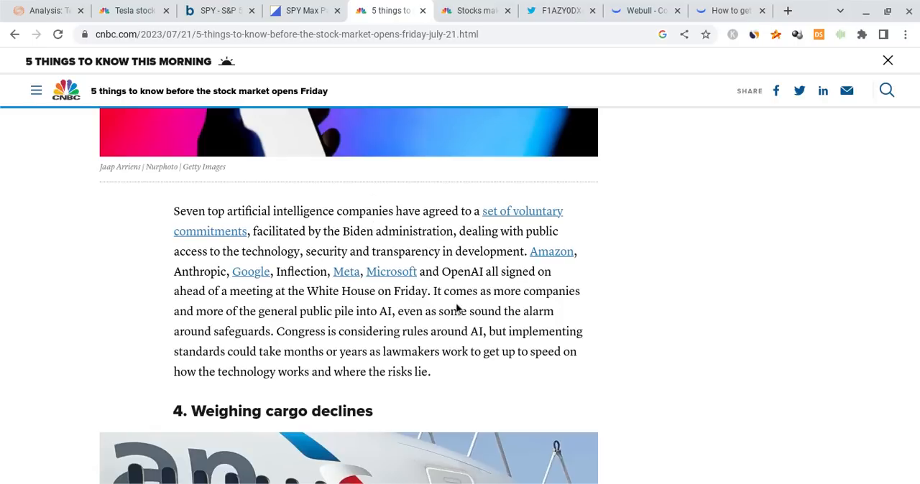
{"action": "scroll", "scroll_direction": "down", "scroll_amount": 3}
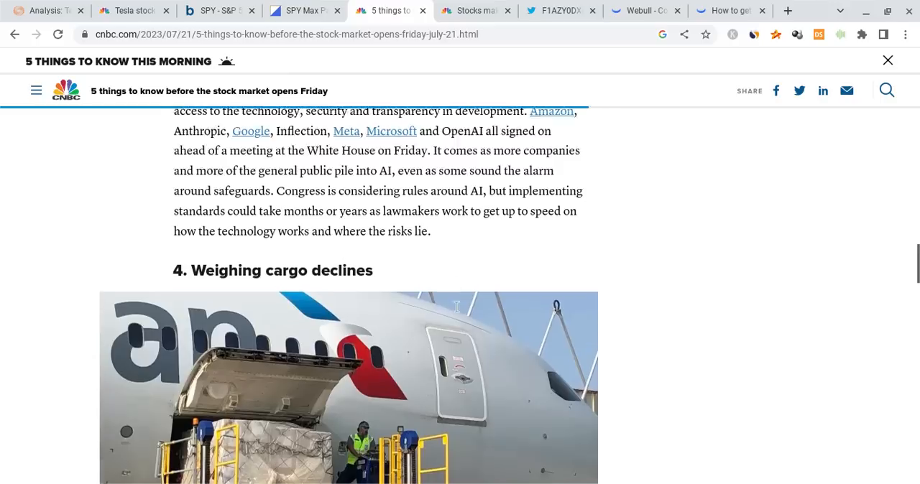
{"action": "scroll", "scroll_direction": "down", "scroll_amount": 3}
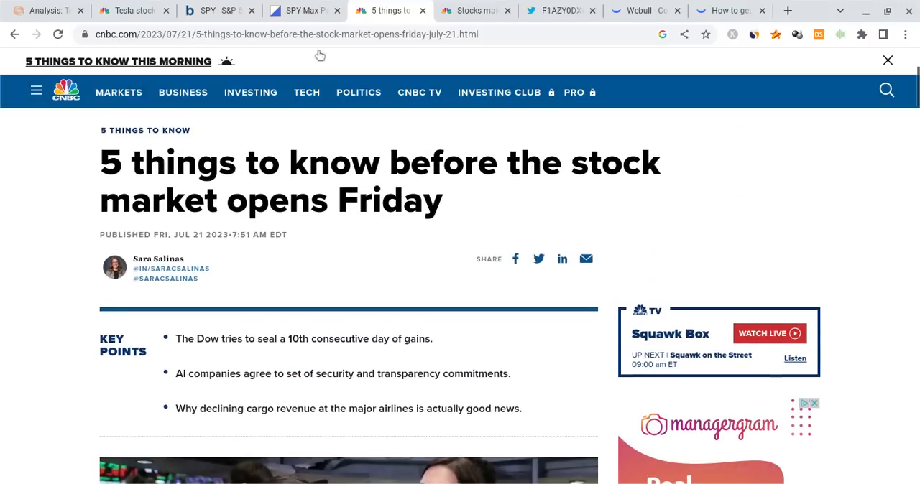
Show ChartExchange's SPY max pain summary, $435 for July 21.
{"action": "left_click", "coordinate": [302, 10]}
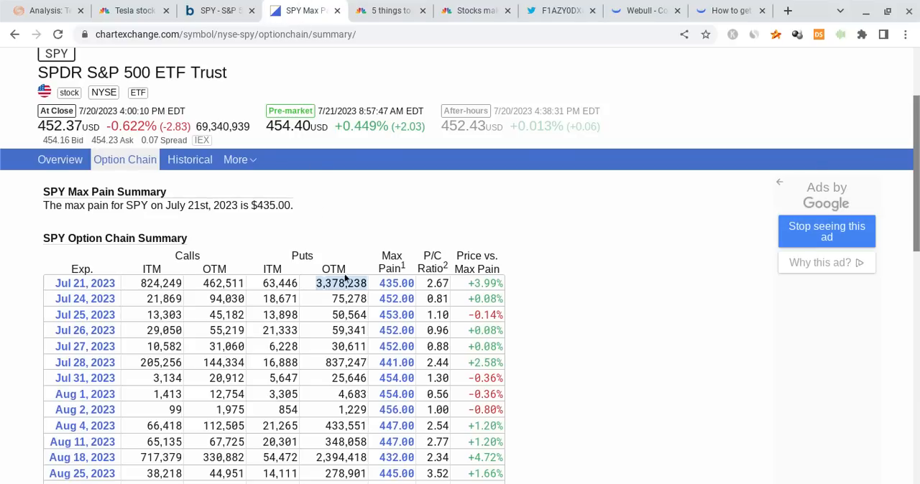
{"action": "mouse_move", "coordinate": [370, 252]}
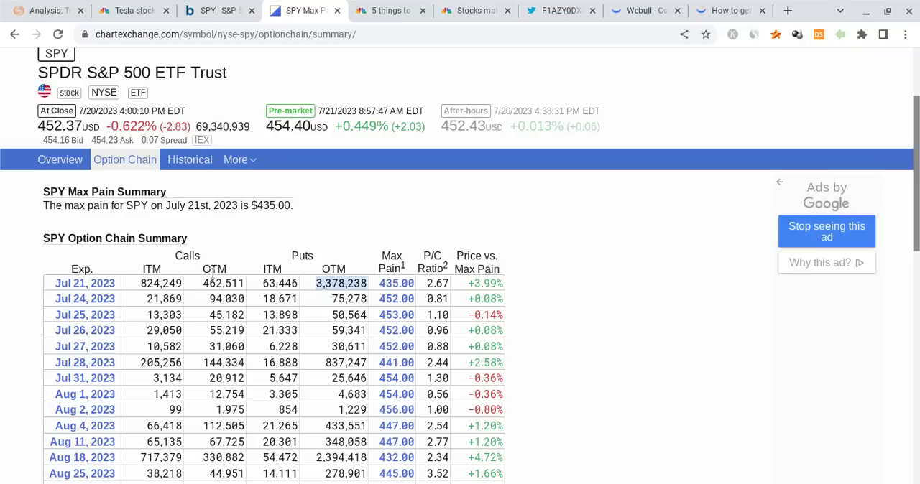
{"action": "mouse_move", "coordinate": [115, 298]}
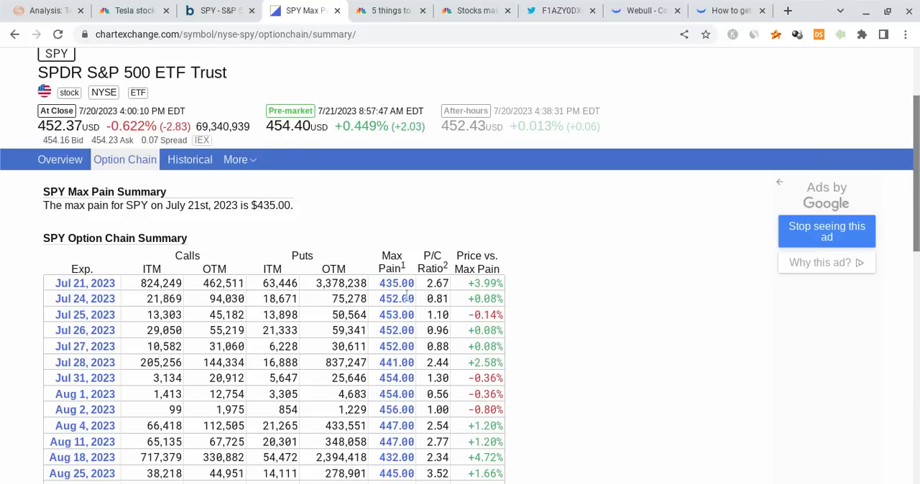
{"action": "mouse_move", "coordinate": [153, 238]}
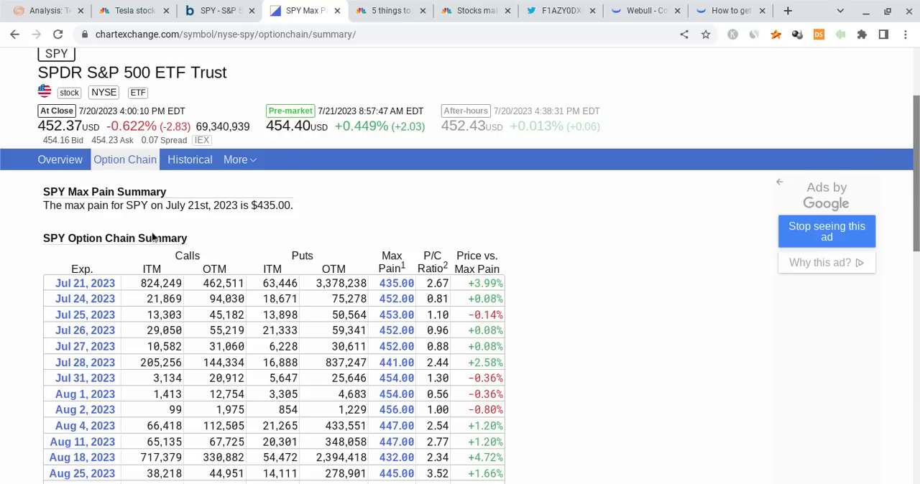
{"action": "mouse_move", "coordinate": [440, 289]}
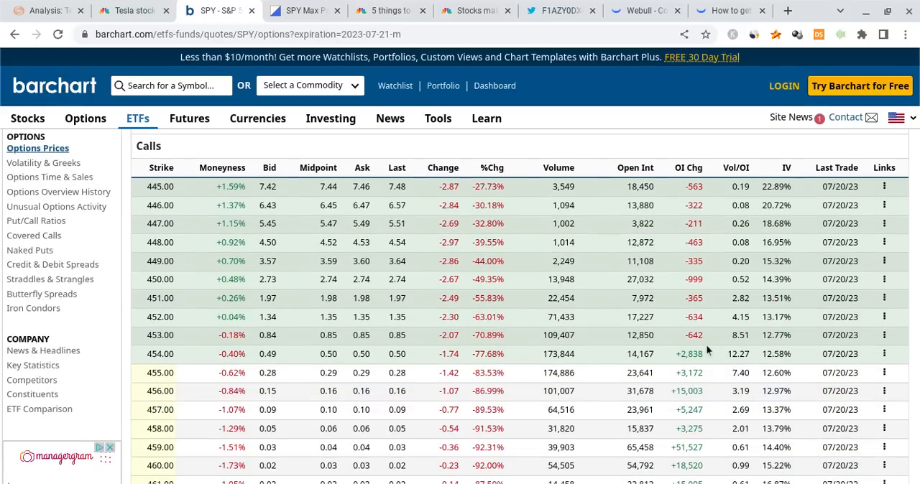
Scroll past the July 21 SPY calls table to the Puts table.
{"action": "scroll", "scroll_direction": "down", "scroll_amount": 3}
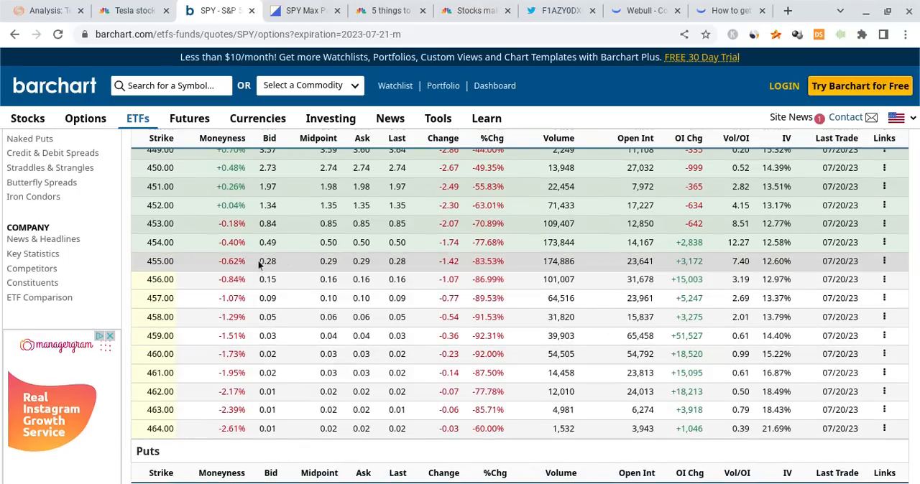
{"action": "mouse_move", "coordinate": [525, 268]}
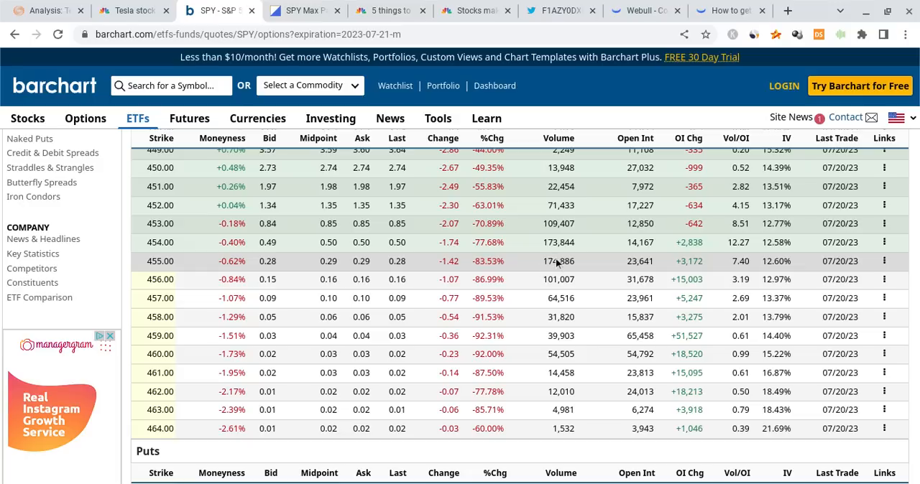
{"action": "mouse_move", "coordinate": [558, 264]}
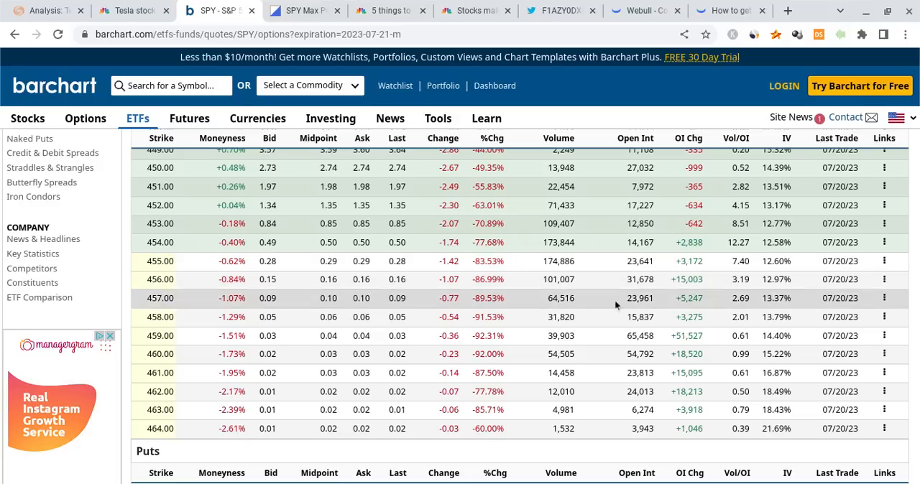
{"action": "mouse_move", "coordinate": [687, 280]}
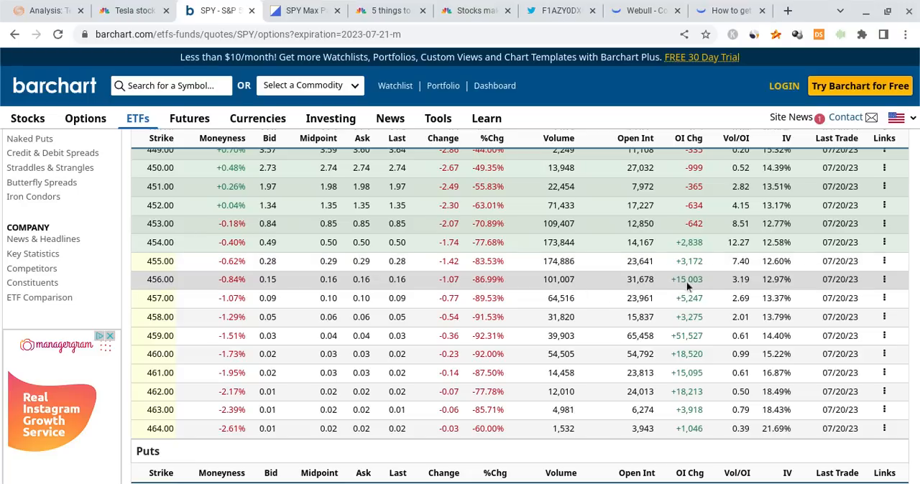
{"action": "mouse_move", "coordinate": [683, 286]}
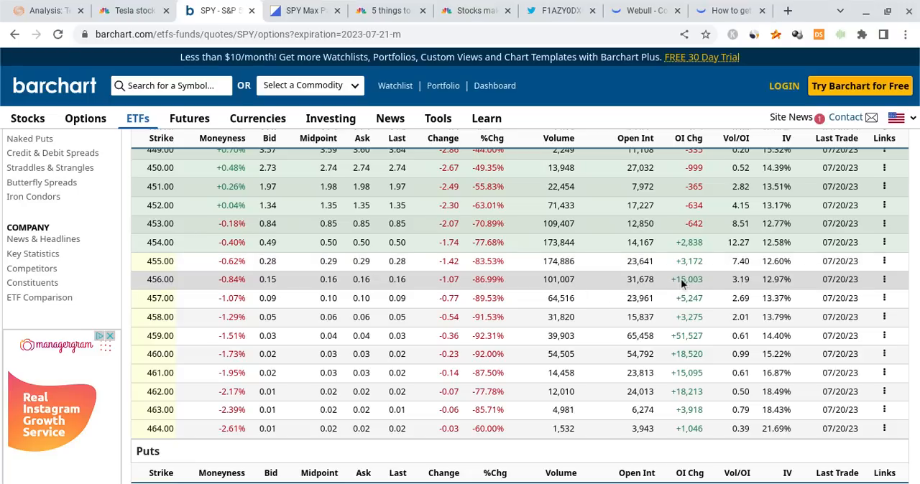
{"action": "scroll", "scroll_direction": "down", "scroll_amount": 3}
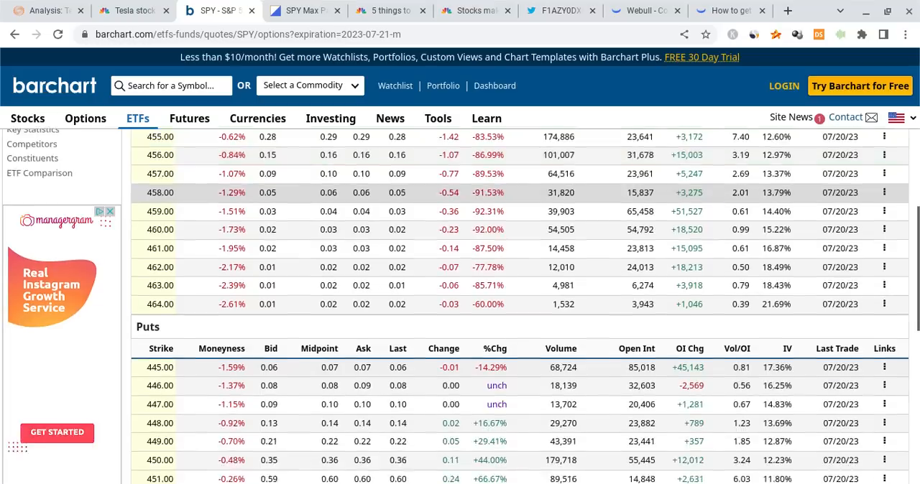
{"action": "scroll", "scroll_direction": "down", "scroll_amount": 3}
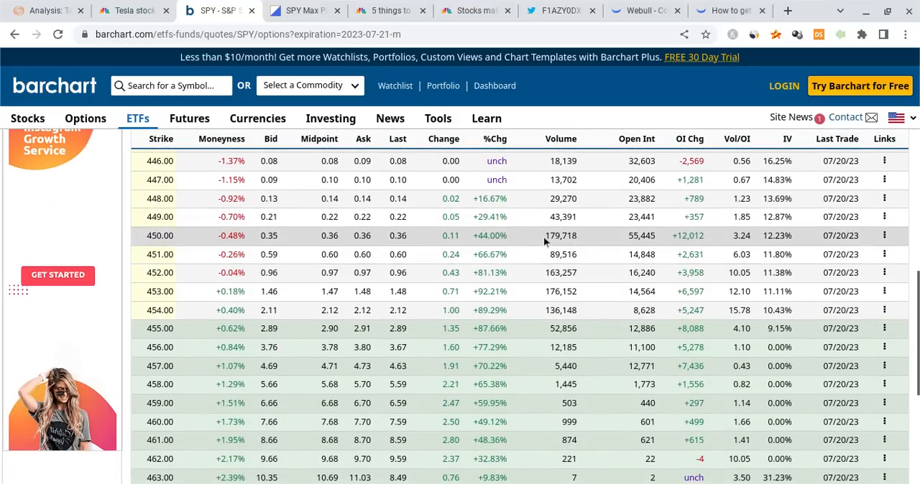
{"action": "mouse_move", "coordinate": [636, 245]}
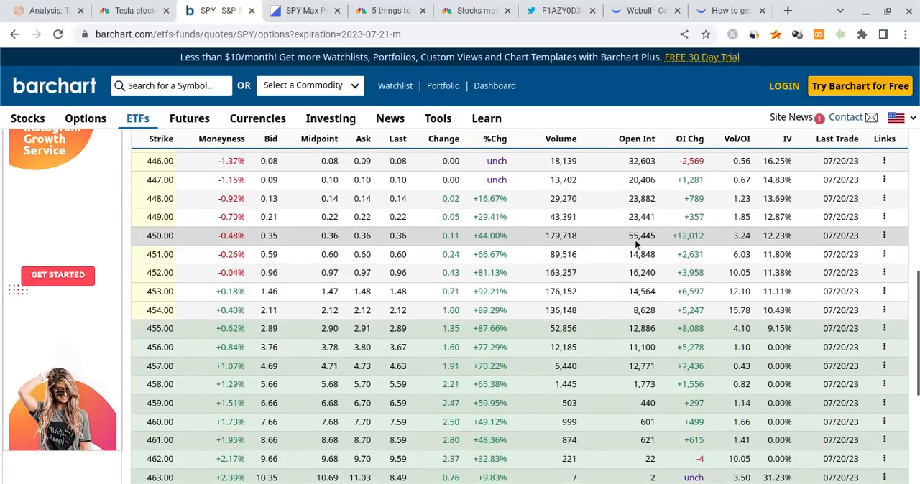
{"action": "mouse_move", "coordinate": [690, 244]}
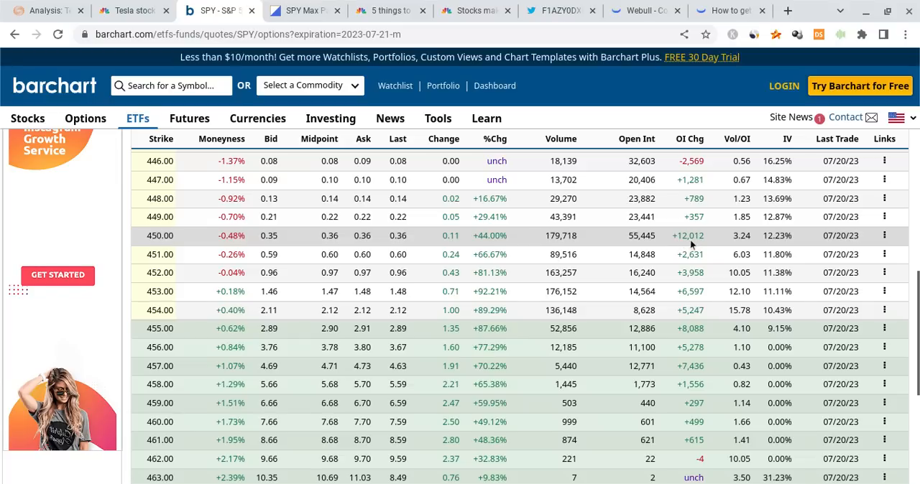
{"action": "mouse_move", "coordinate": [643, 237]}
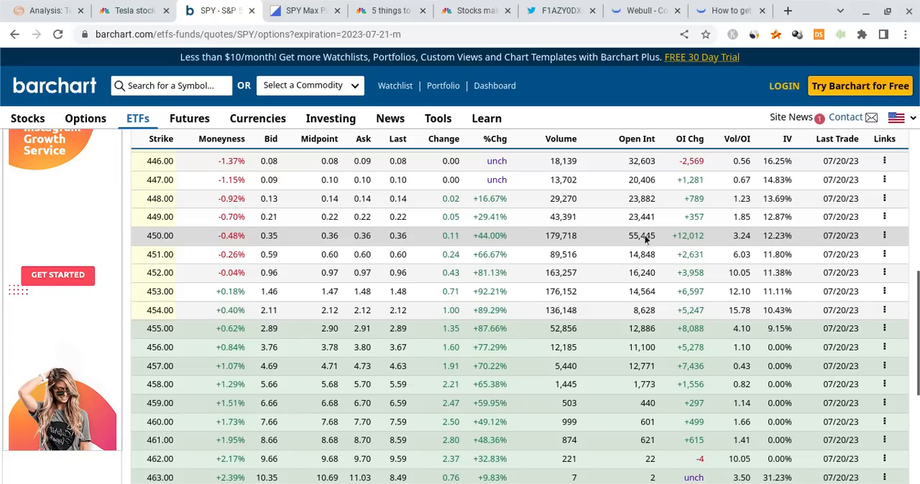
{"action": "mouse_move", "coordinate": [571, 245]}
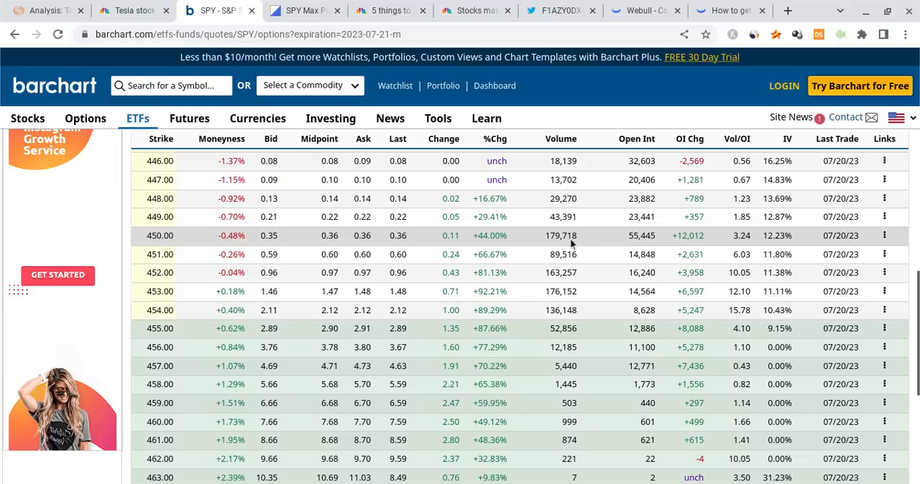
{"action": "mouse_move", "coordinate": [575, 235]}
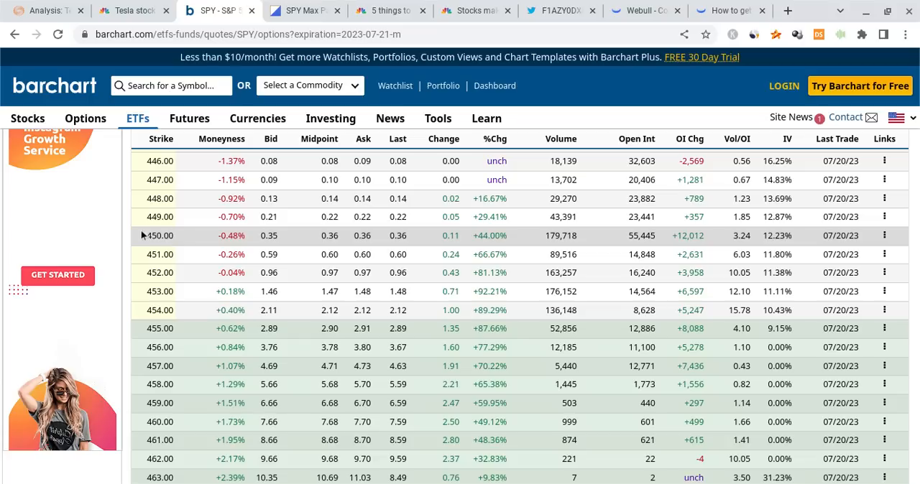
{"action": "mouse_move", "coordinate": [546, 245]}
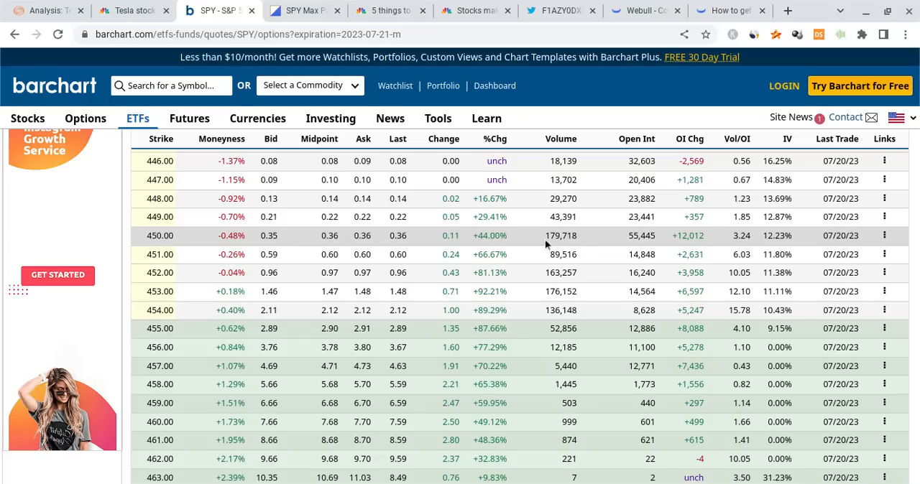
{"action": "scroll", "scroll_direction": "down", "scroll_amount": 3}
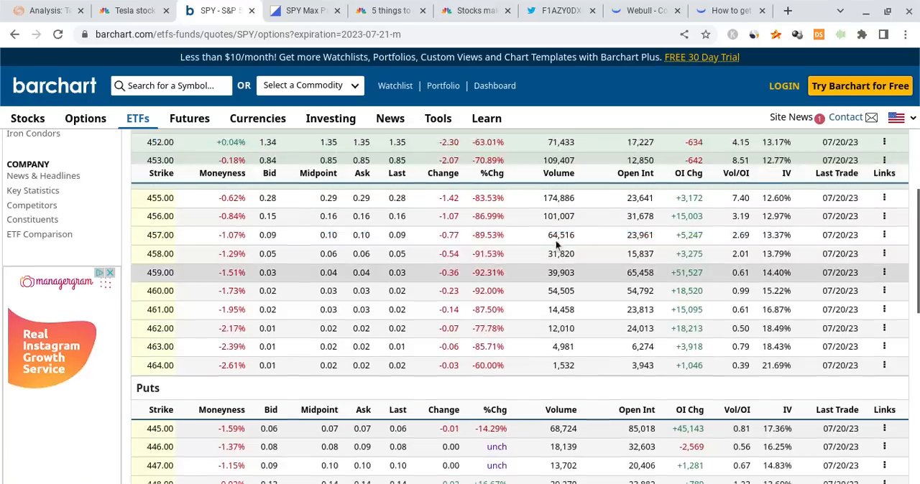
{"action": "scroll", "scroll_direction": "up", "scroll_amount": 3}
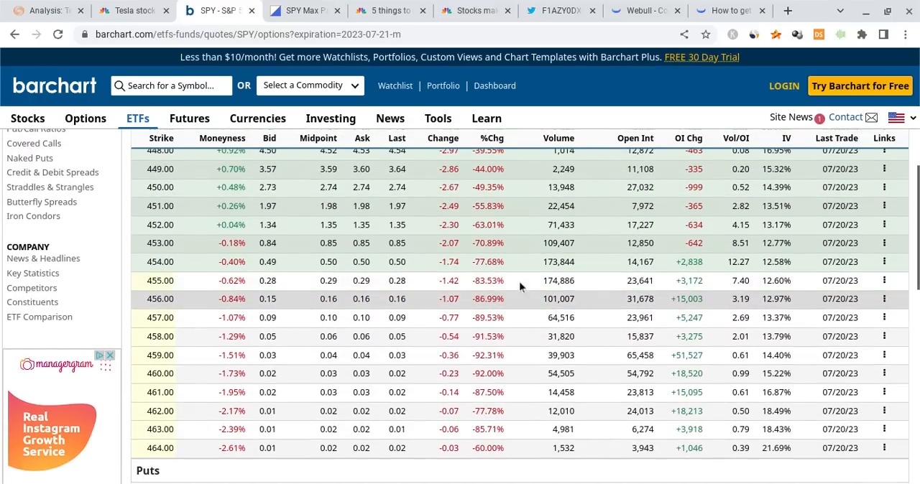
{"action": "mouse_move", "coordinate": [613, 298]}
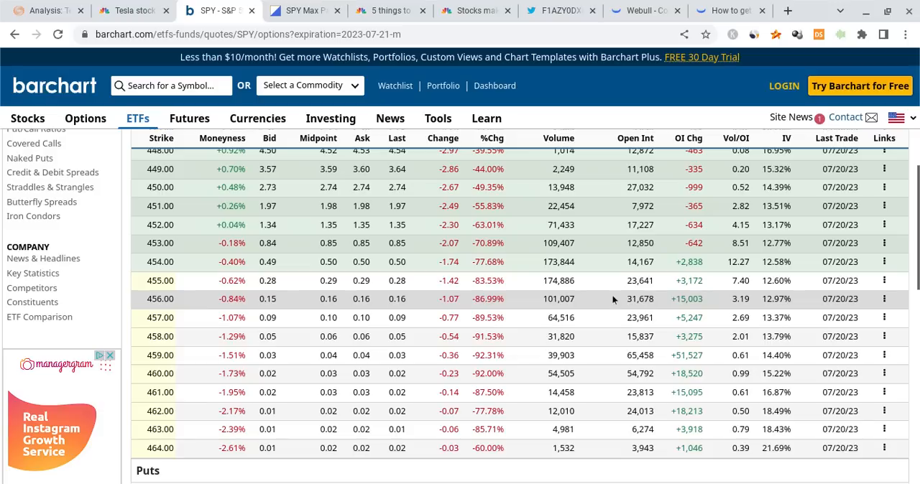
{"action": "mouse_move", "coordinate": [627, 309]}
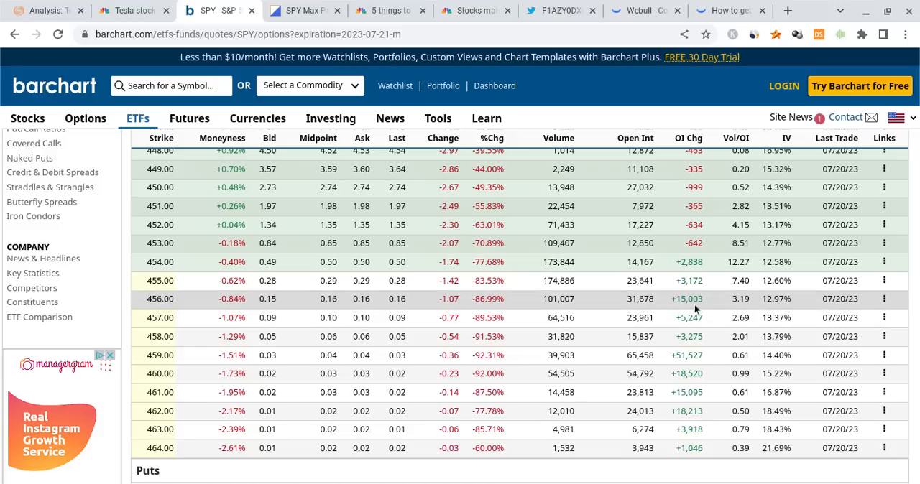
{"action": "scroll", "scroll_direction": "down", "scroll_amount": 3}
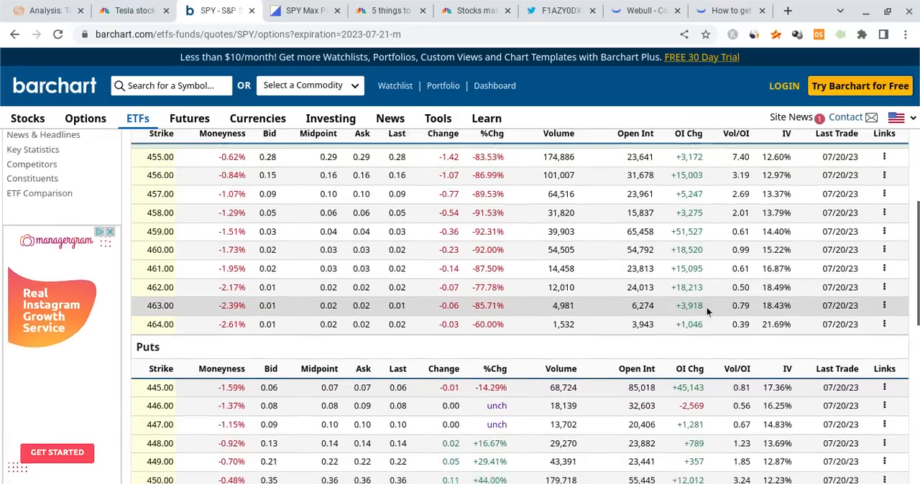
{"action": "scroll", "scroll_direction": "down", "scroll_amount": 3}
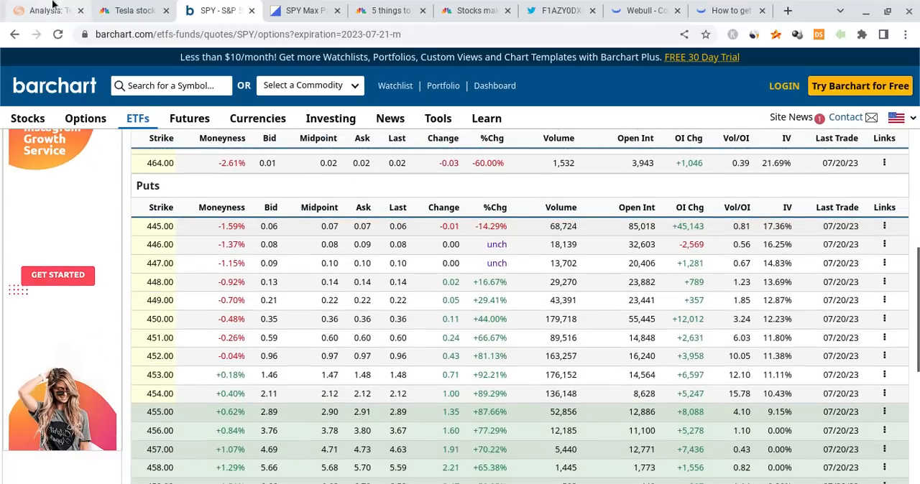
Read CNBC's article on Tesla shares falling over margins and Cybertruck concerns.
{"action": "left_click", "coordinate": [133, 10]}
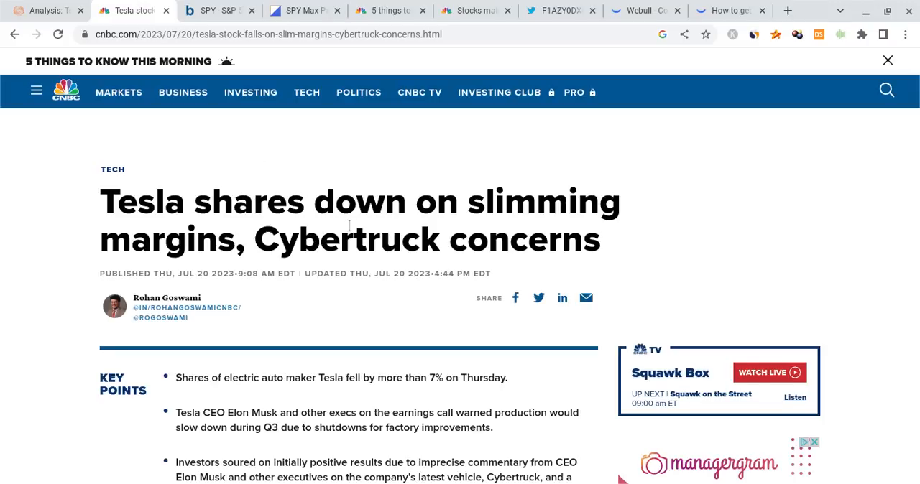
{"action": "scroll", "scroll_direction": "down", "scroll_amount": 3}
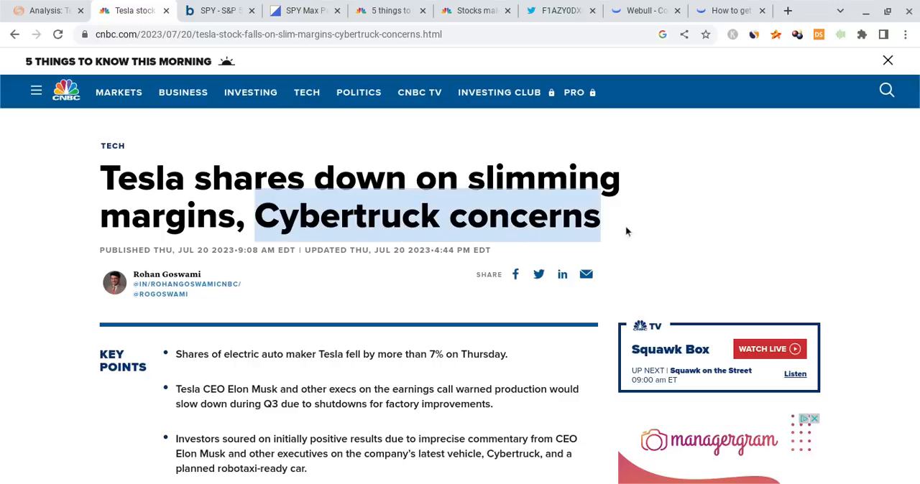
{"action": "mouse_move", "coordinate": [457, 230]}
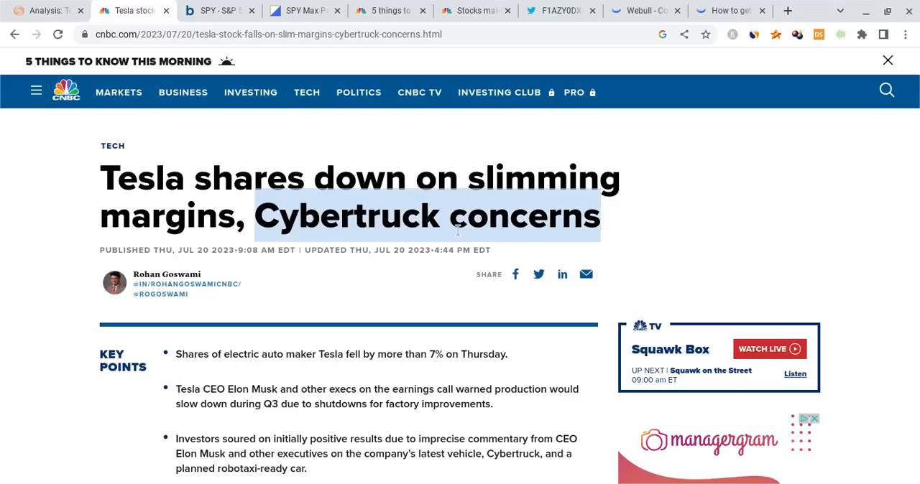
{"action": "scroll", "scroll_direction": "down", "scroll_amount": 3}
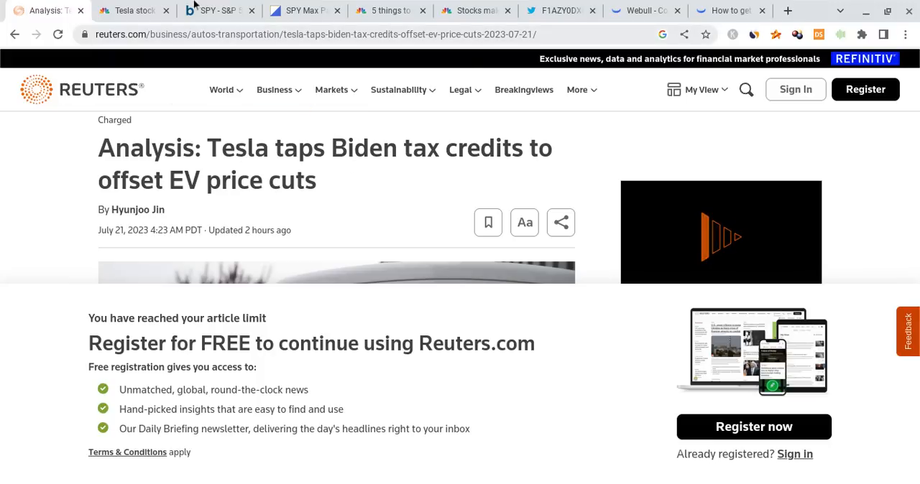
Close the Reuters Tesla tax-credit article and return to Webull's Tesla chart.
{"action": "left_click", "coordinate": [133, 10]}
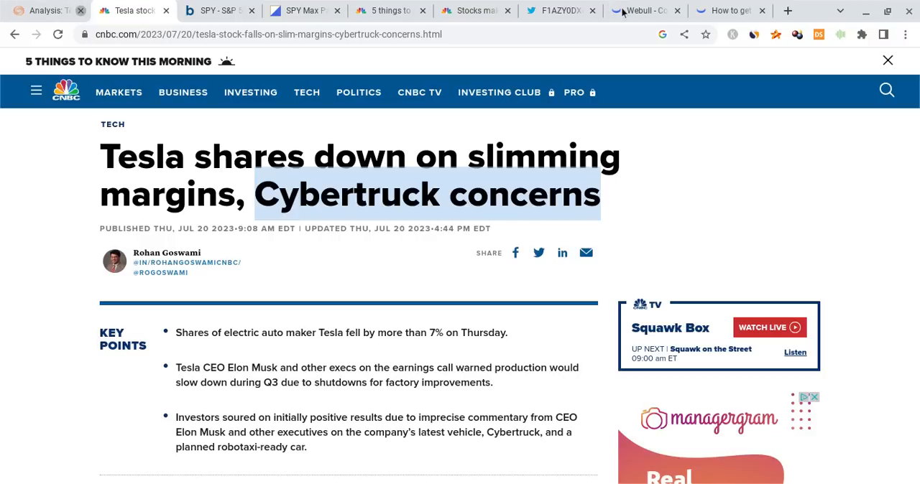
{"action": "left_click", "coordinate": [81, 10]}
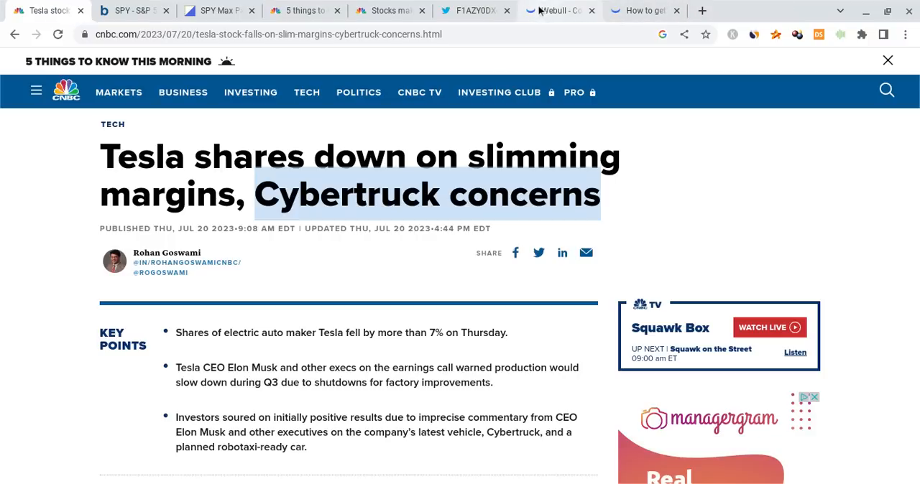
{"action": "left_click", "coordinate": [557, 10]}
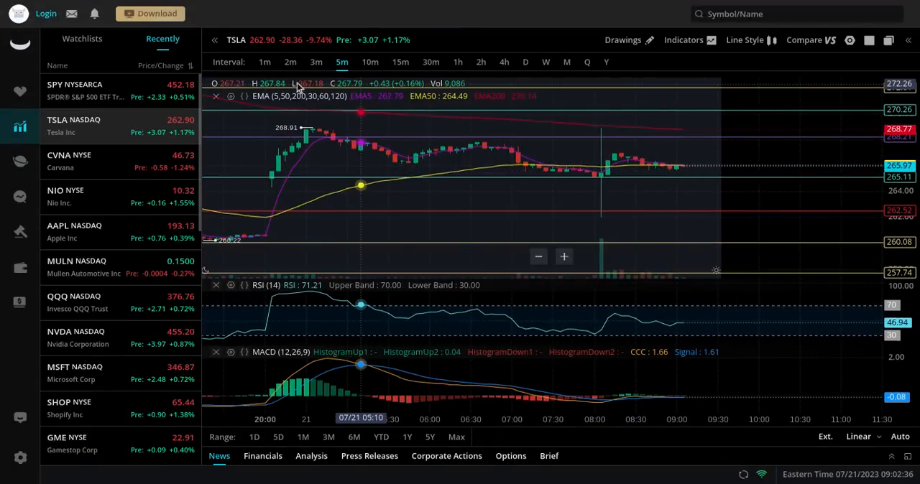
{"action": "mouse_move", "coordinate": [675, 167]}
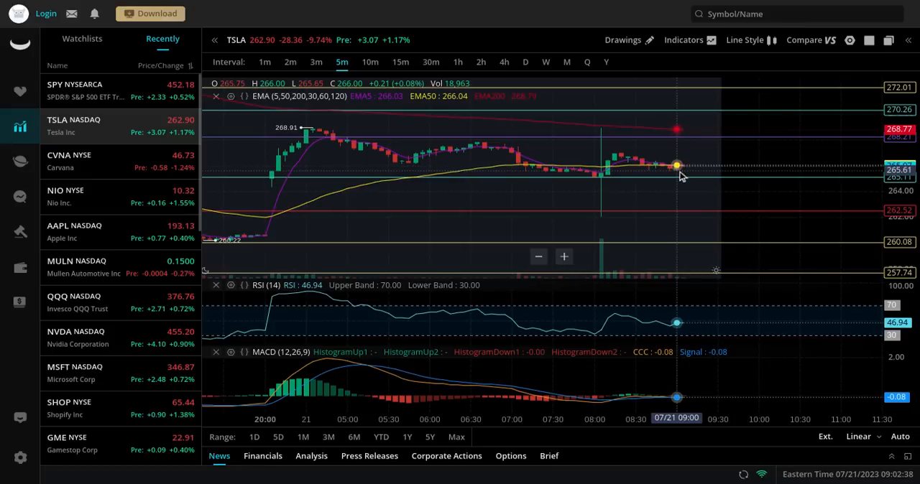
{"action": "mouse_move", "coordinate": [707, 141]}
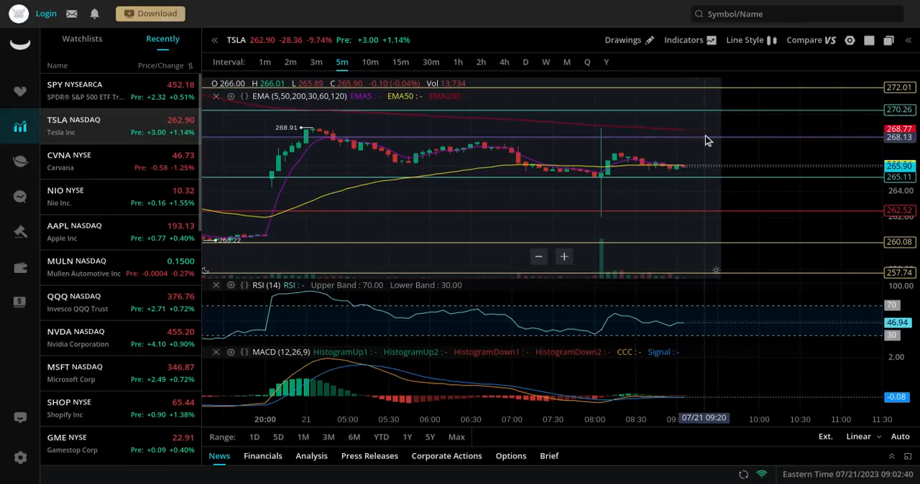
{"action": "mouse_move", "coordinate": [706, 151]}
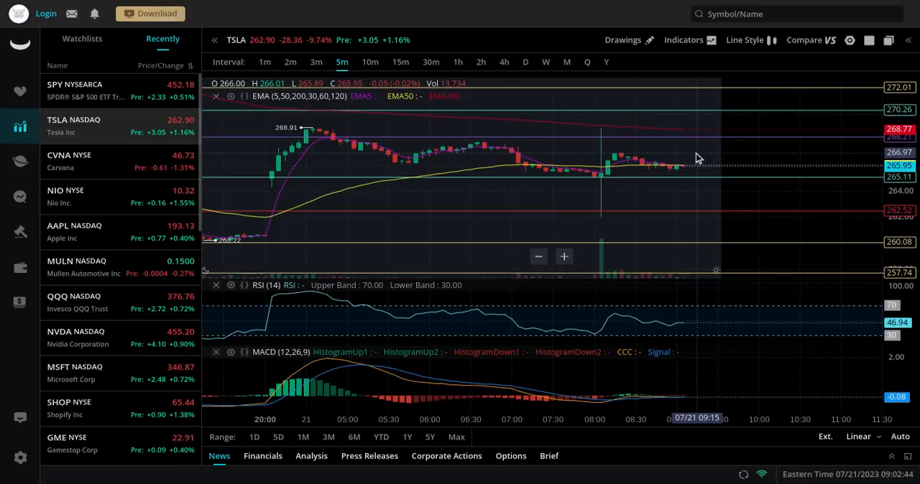
{"action": "mouse_move", "coordinate": [730, 111]}
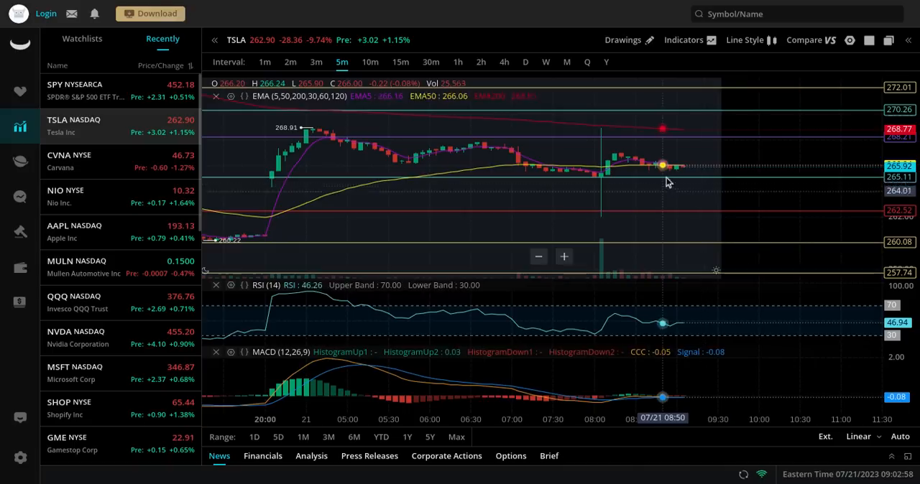
{"action": "mouse_move", "coordinate": [696, 185]}
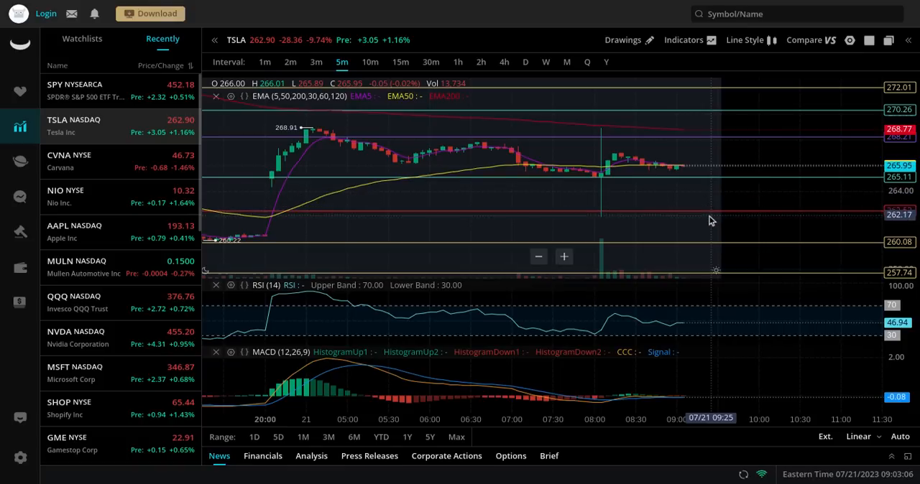
{"action": "mouse_move", "coordinate": [711, 242]}
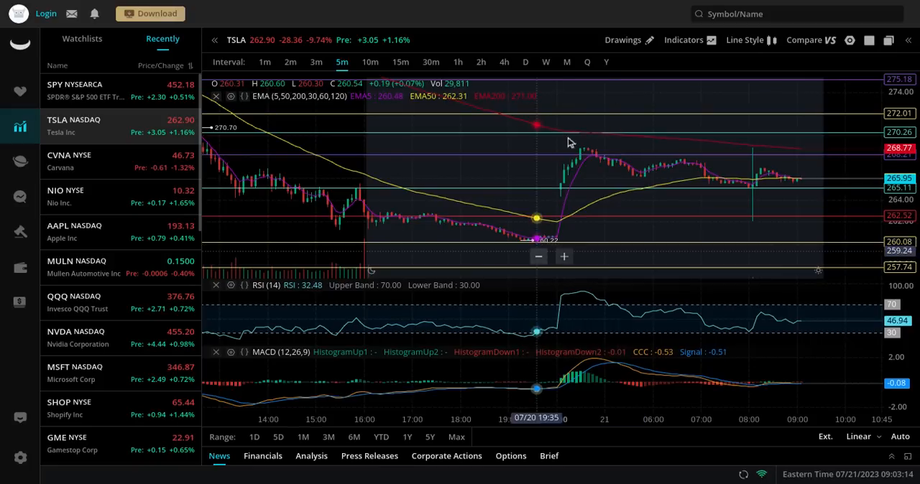
{"action": "mouse_move", "coordinate": [561, 248]}
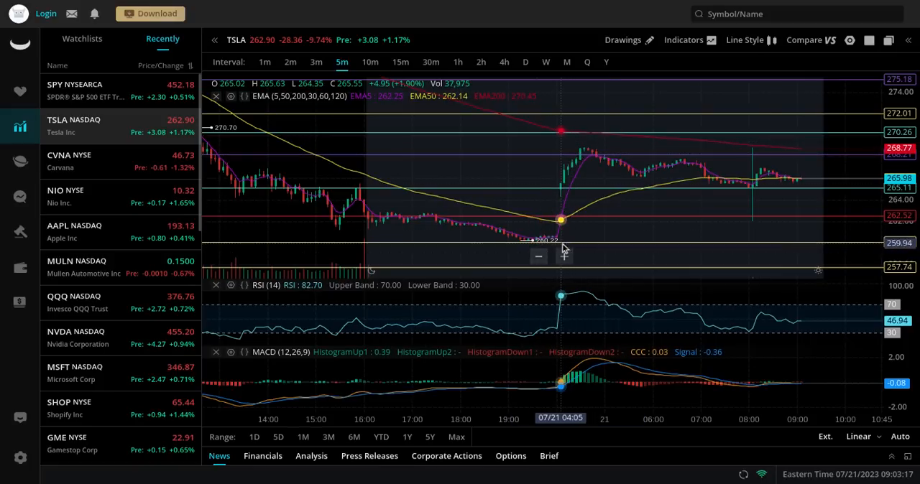
{"action": "mouse_move", "coordinate": [657, 238]}
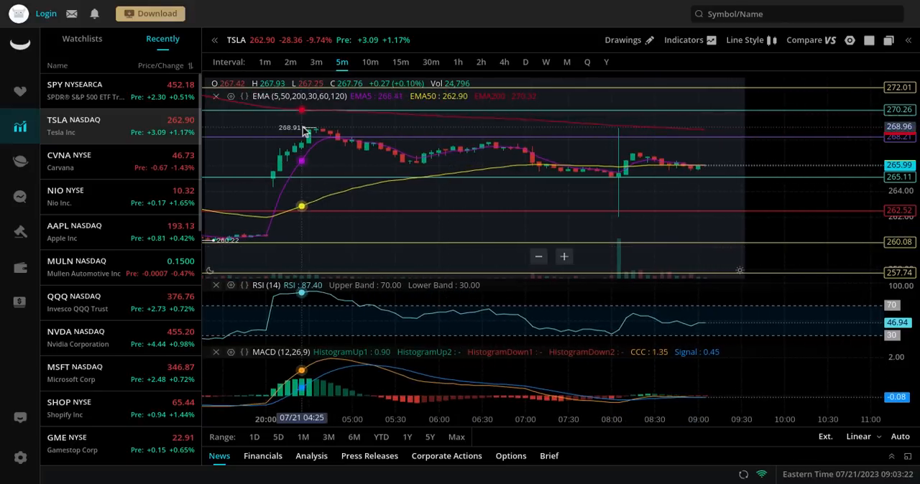
{"action": "mouse_move", "coordinate": [589, 144]}
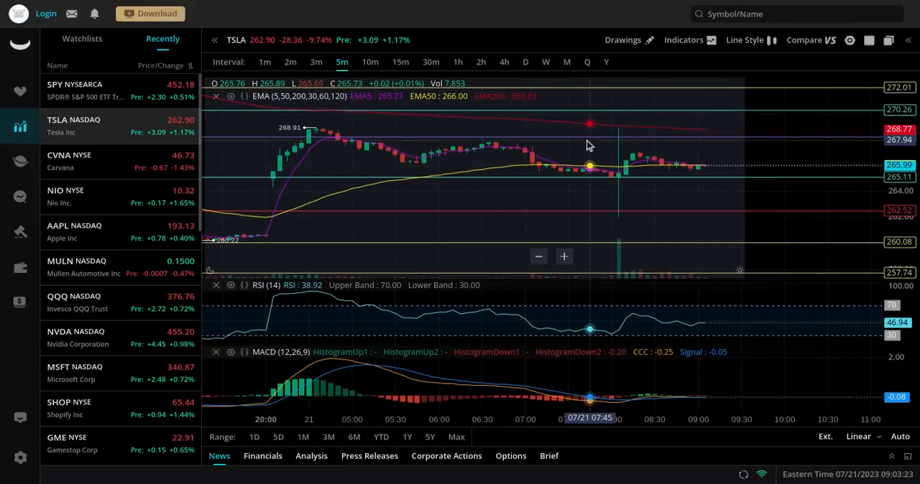
{"action": "mouse_move", "coordinate": [737, 149]}
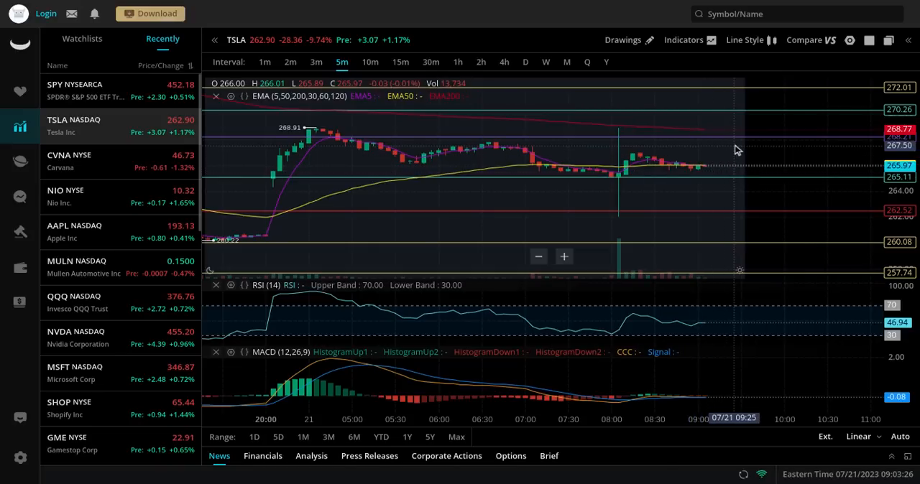
{"action": "mouse_move", "coordinate": [767, 146]}
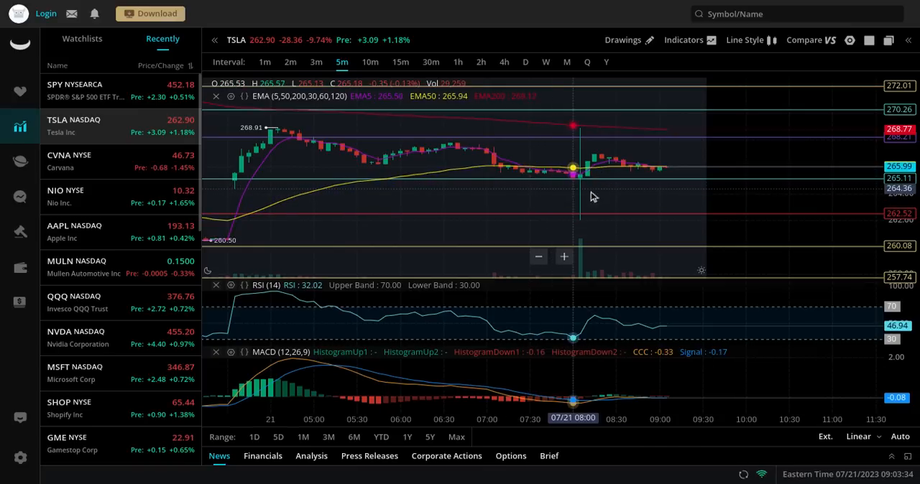
{"action": "mouse_move", "coordinate": [639, 140]}
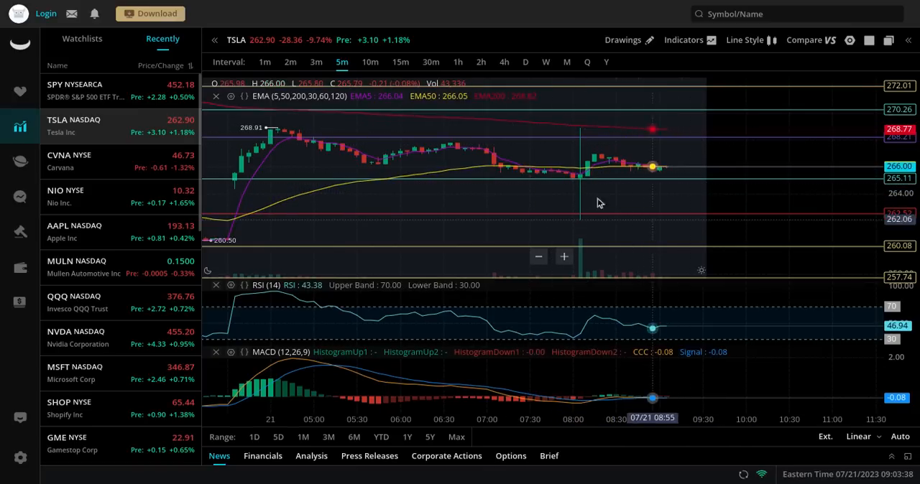
{"action": "mouse_move", "coordinate": [659, 189]}
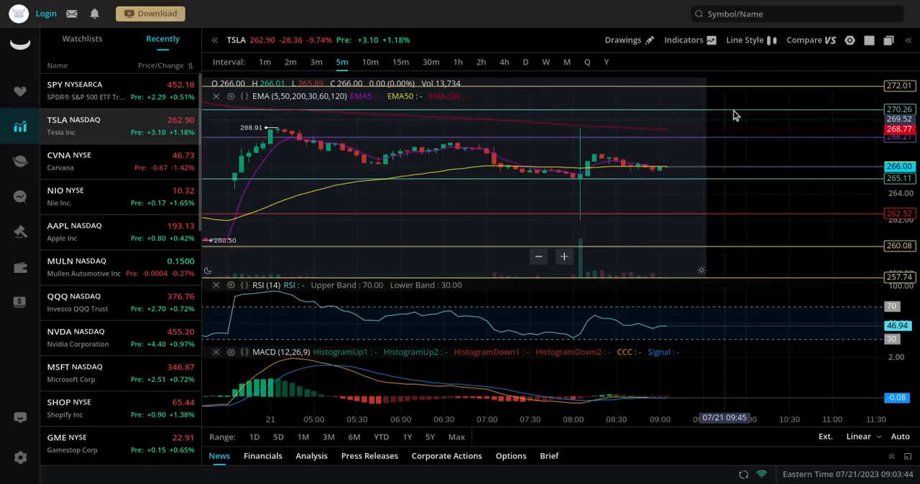
{"action": "mouse_move", "coordinate": [630, 168]}
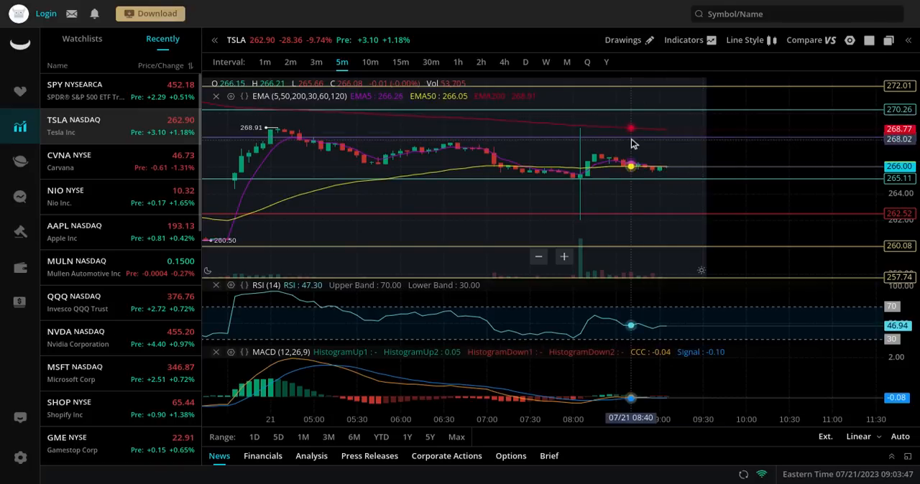
{"action": "mouse_move", "coordinate": [219, 244]}
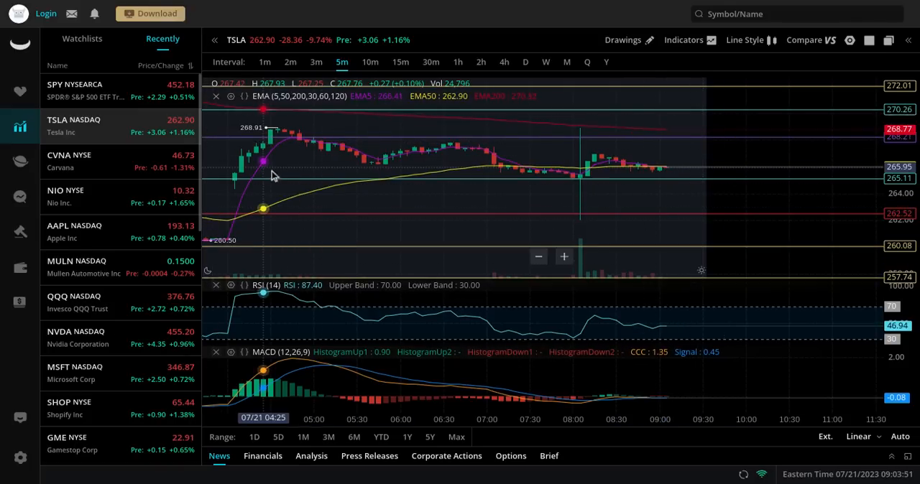
{"action": "mouse_move", "coordinate": [377, 205]}
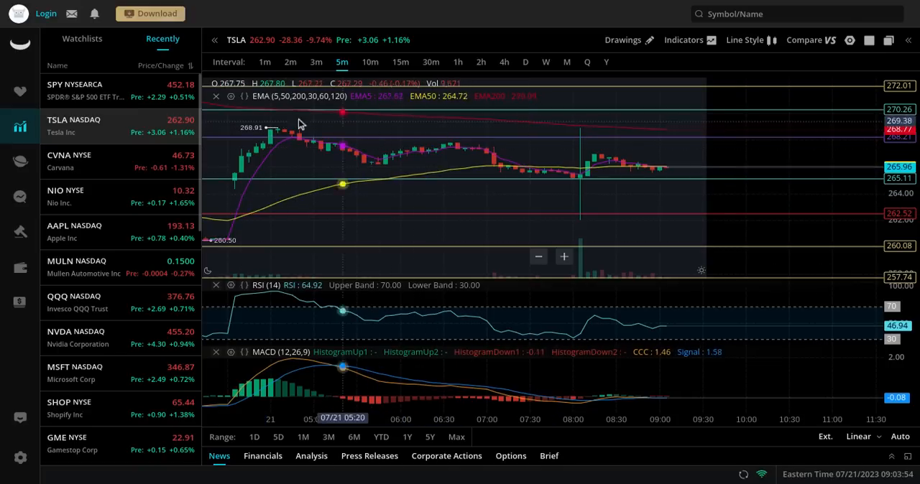
{"action": "mouse_move", "coordinate": [659, 170]}
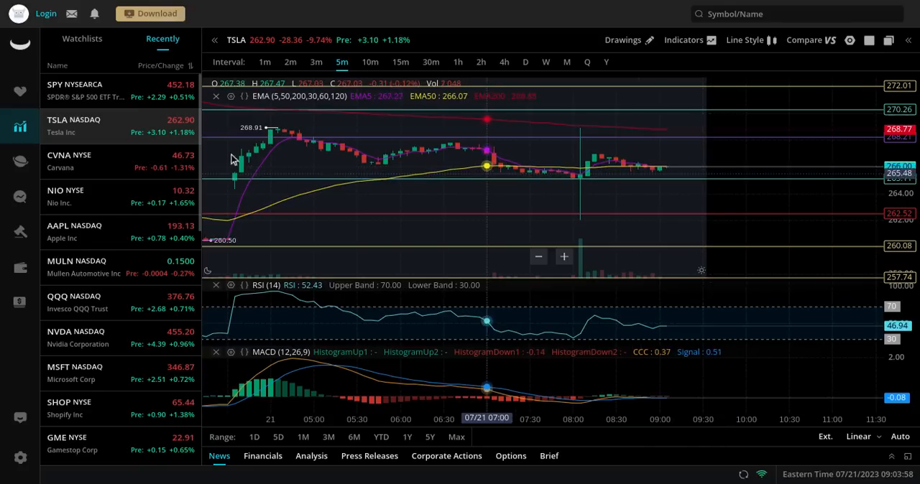
{"action": "left_click", "coordinate": [75, 90]}
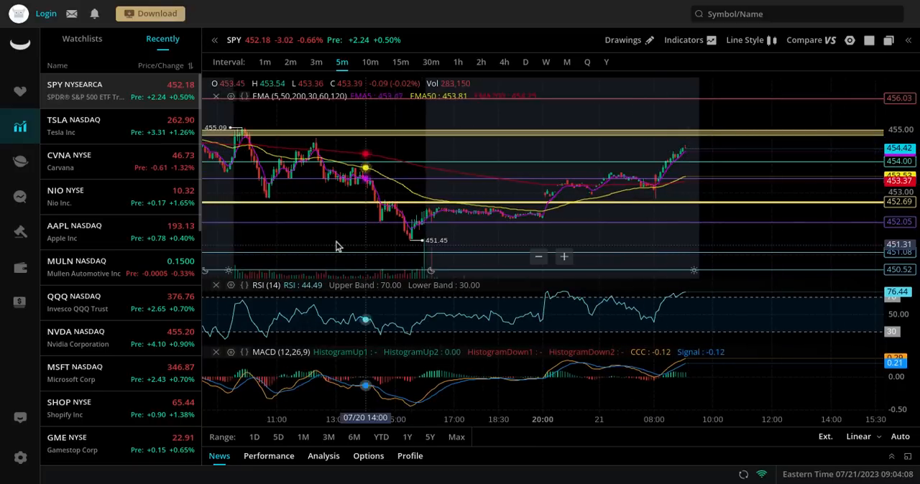
{"action": "mouse_move", "coordinate": [714, 140]}
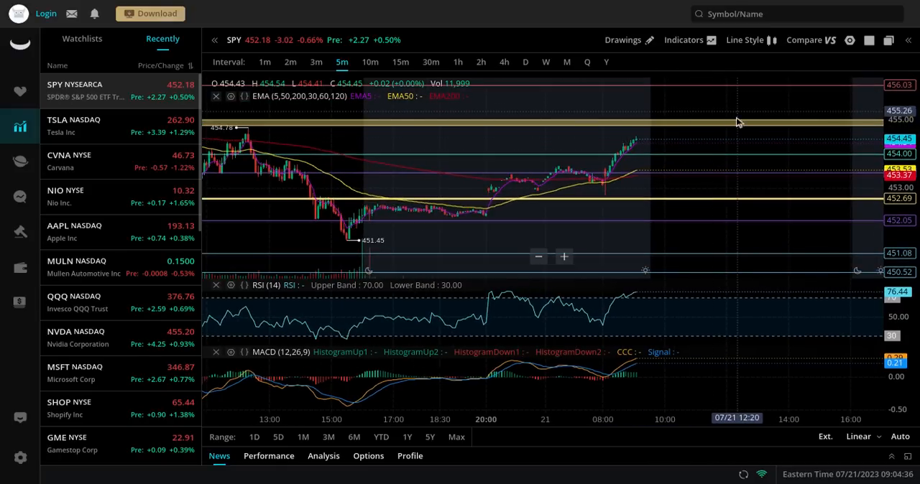
{"action": "mouse_move", "coordinate": [719, 89]}
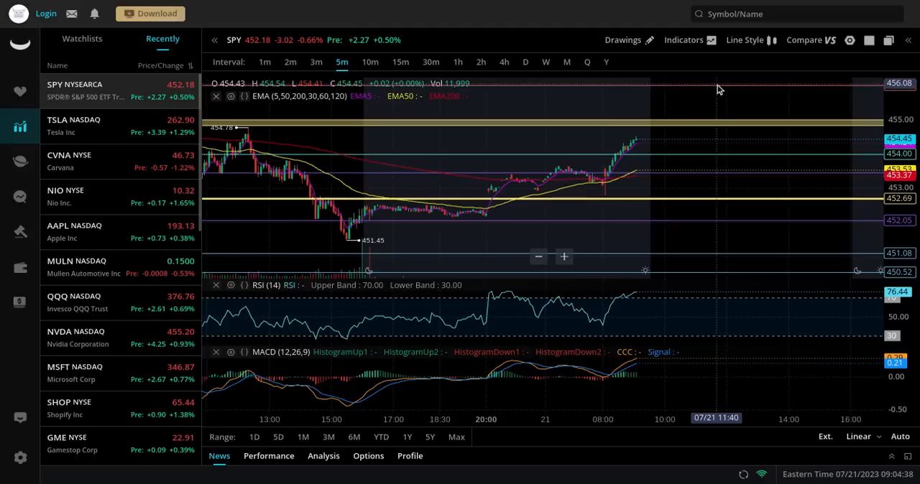
{"action": "mouse_move", "coordinate": [636, 165]}
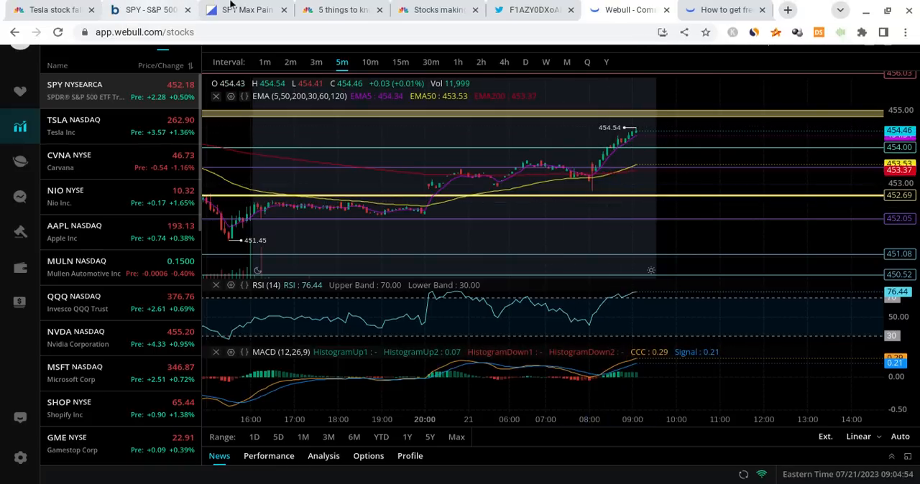
Check the SPY $435 max pain table, then return to SPY's 5-minute chart.
{"action": "left_click", "coordinate": [241, 9]}
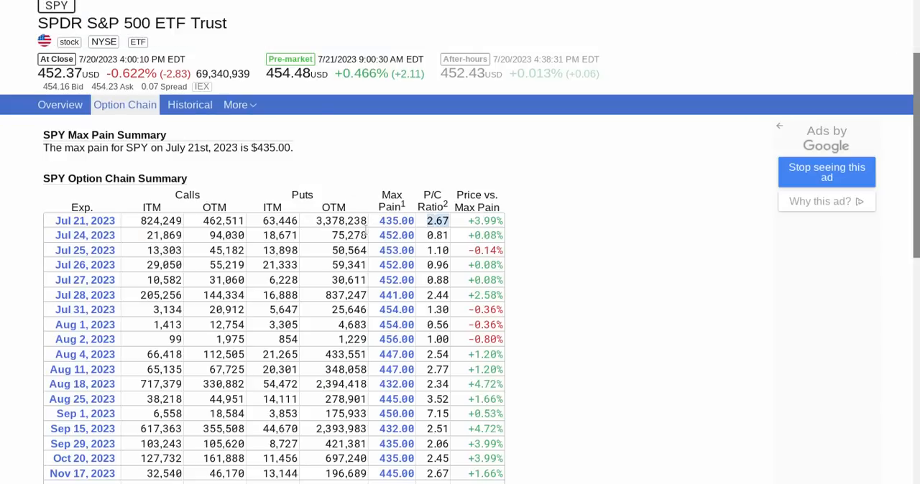
{"action": "mouse_move", "coordinate": [548, 18]}
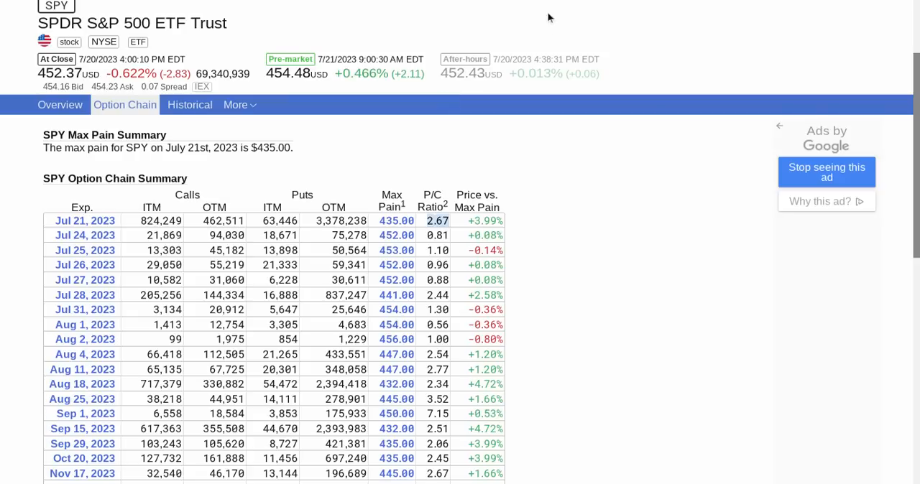
{"action": "left_click", "coordinate": [627, 9]}
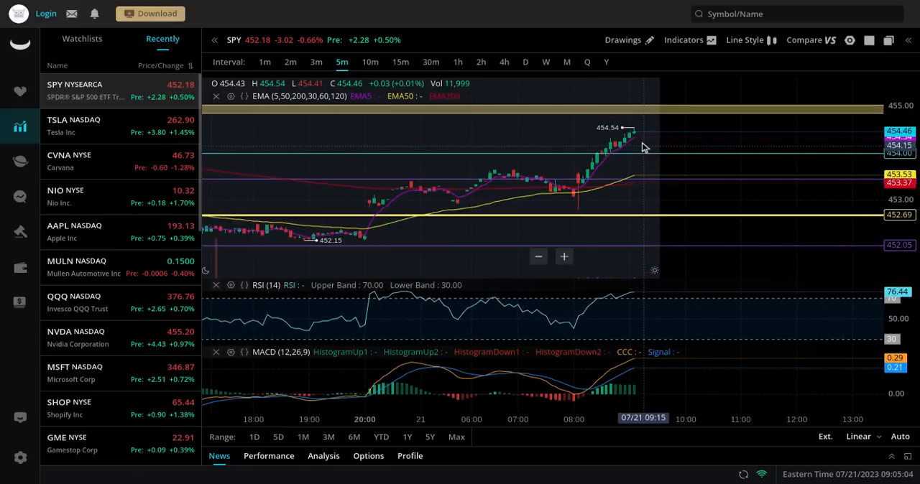
{"action": "mouse_move", "coordinate": [640, 132]}
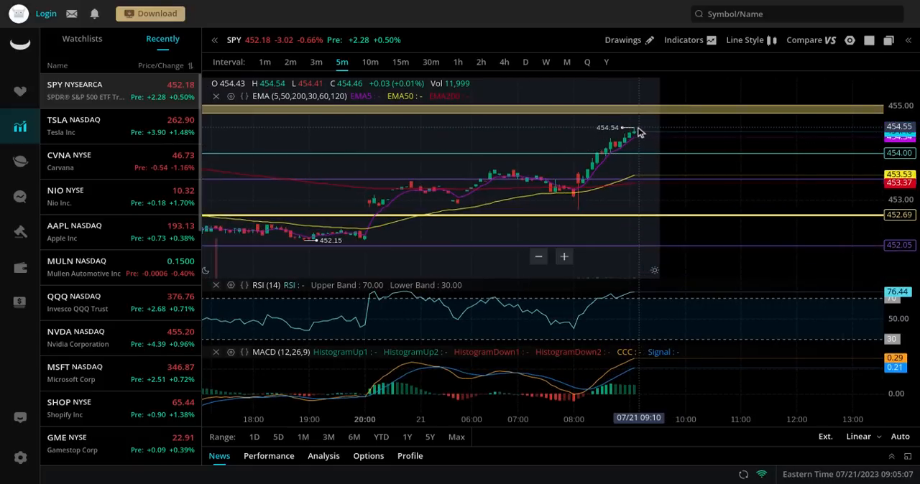
{"action": "mouse_move", "coordinate": [648, 155]}
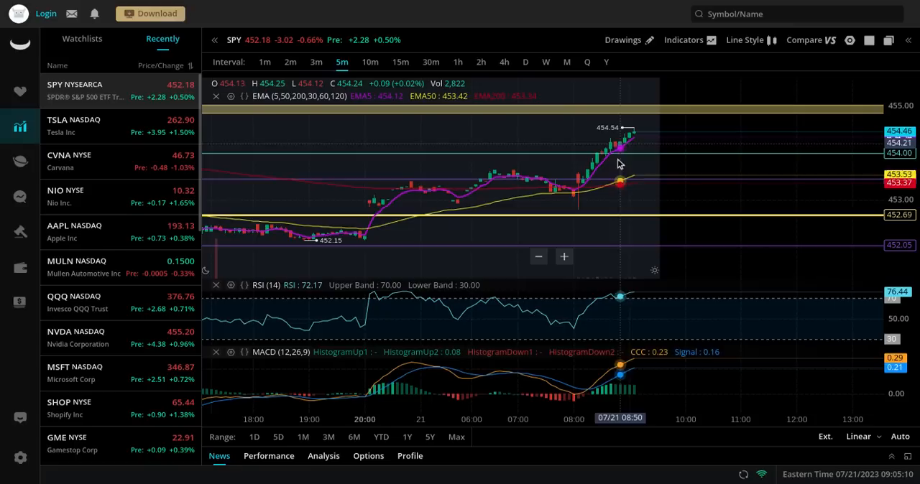
{"action": "mouse_move", "coordinate": [587, 201]}
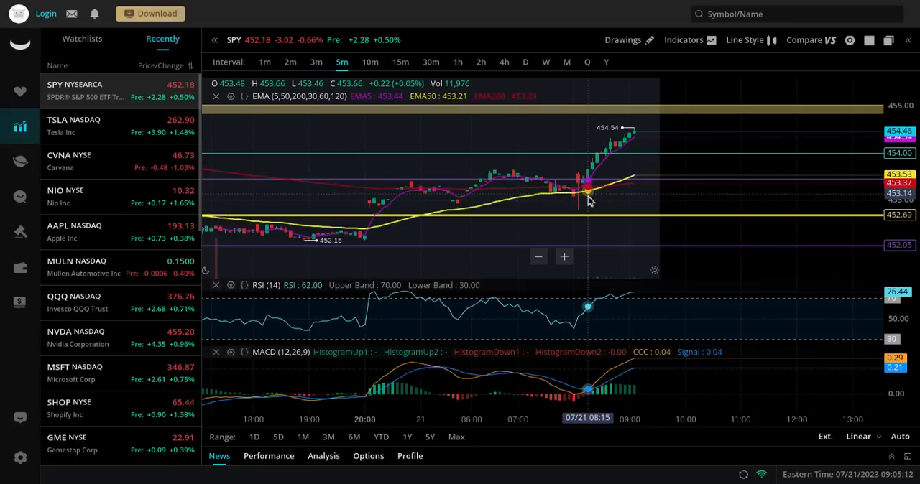
{"action": "mouse_move", "coordinate": [589, 203]}
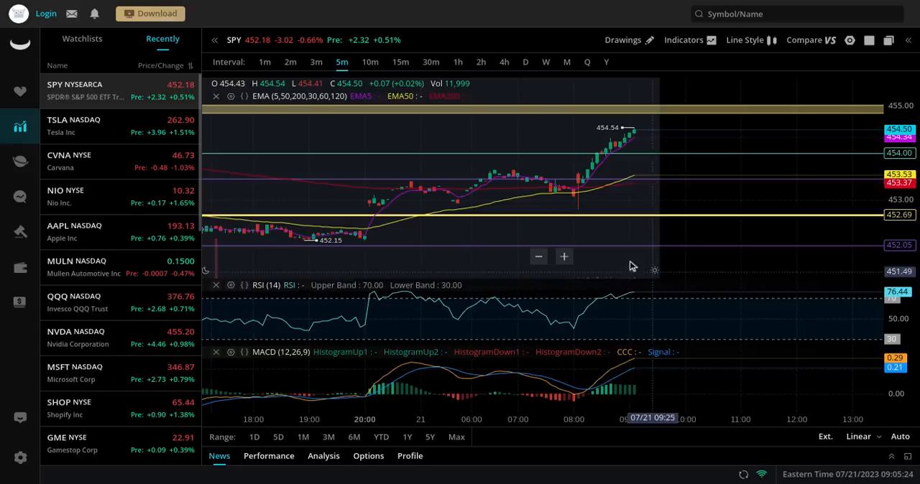
{"action": "mouse_move", "coordinate": [683, 239]}
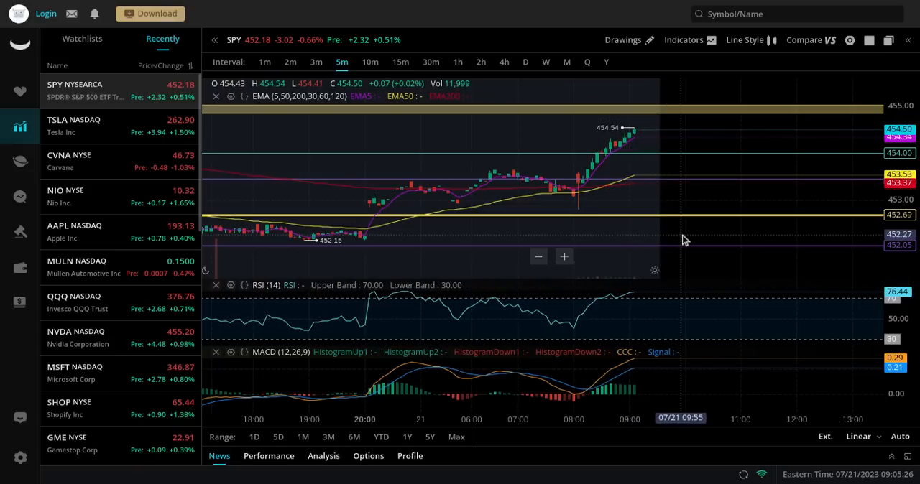
{"action": "mouse_move", "coordinate": [668, 222]}
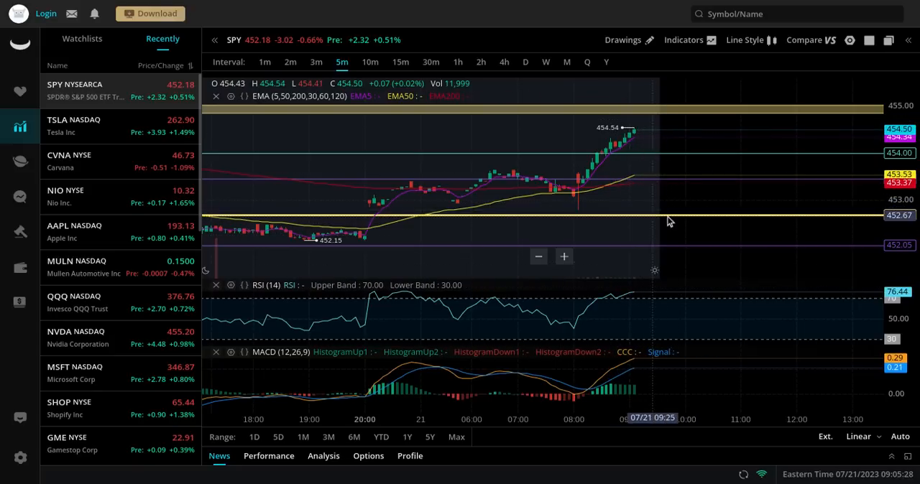
{"action": "mouse_move", "coordinate": [722, 230]}
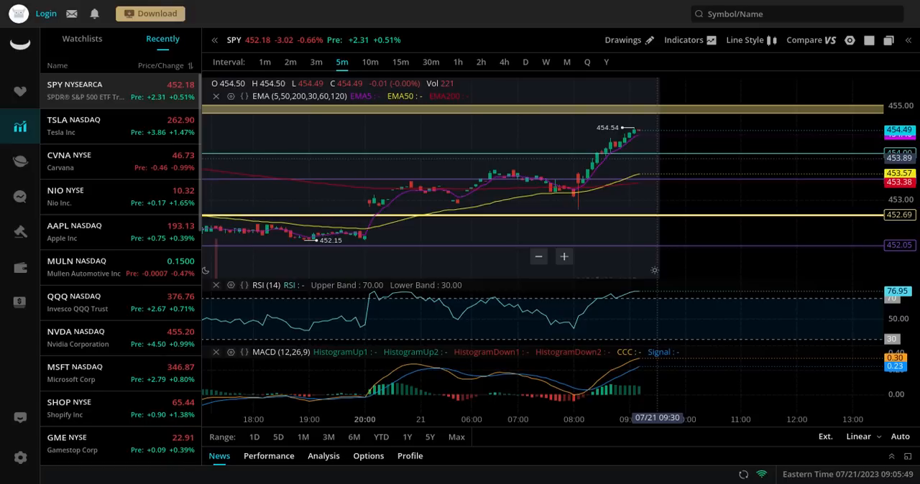
{"action": "mouse_move", "coordinate": [602, 163]}
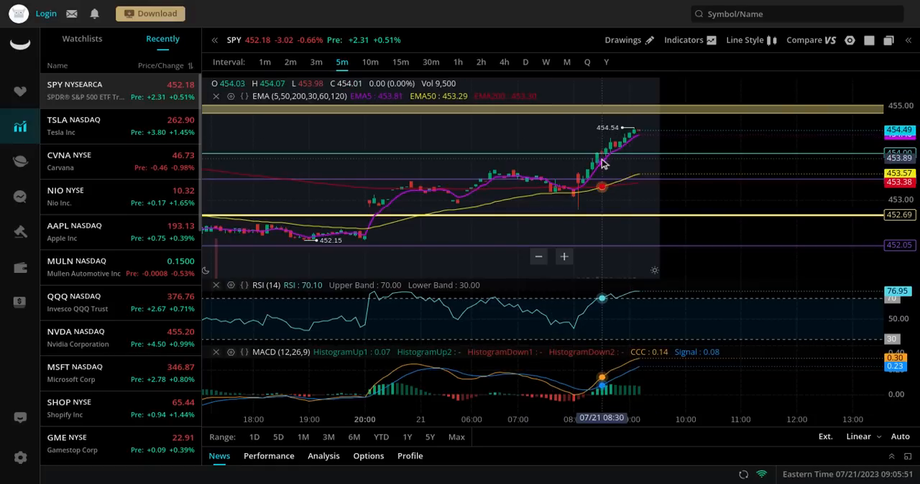
{"action": "mouse_move", "coordinate": [708, 117]}
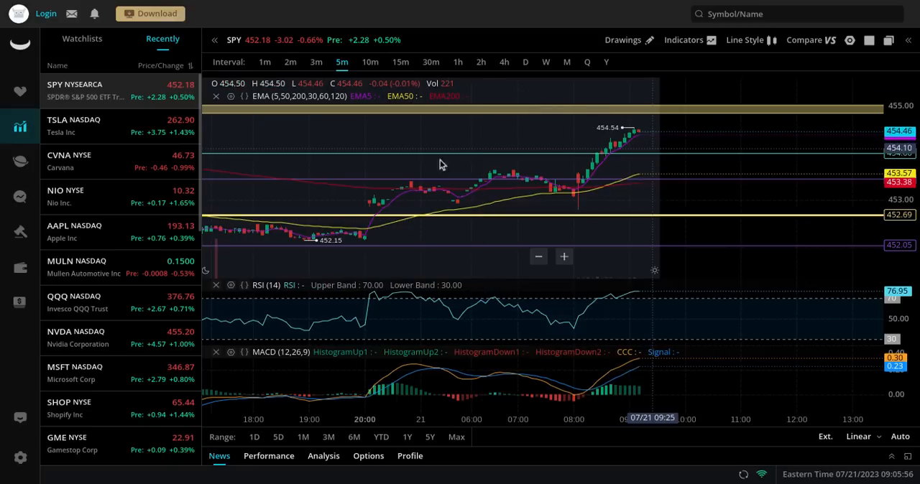
{"action": "left_click", "coordinate": [79, 302]}
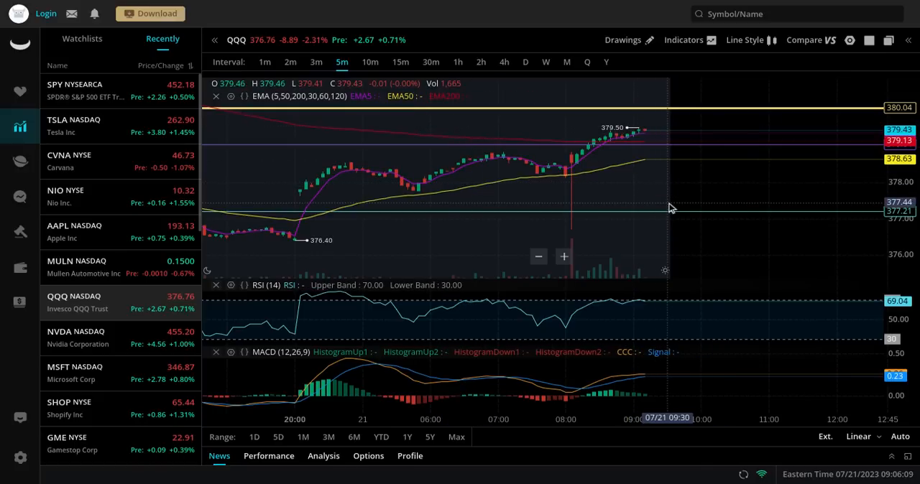
{"action": "mouse_move", "coordinate": [661, 129]}
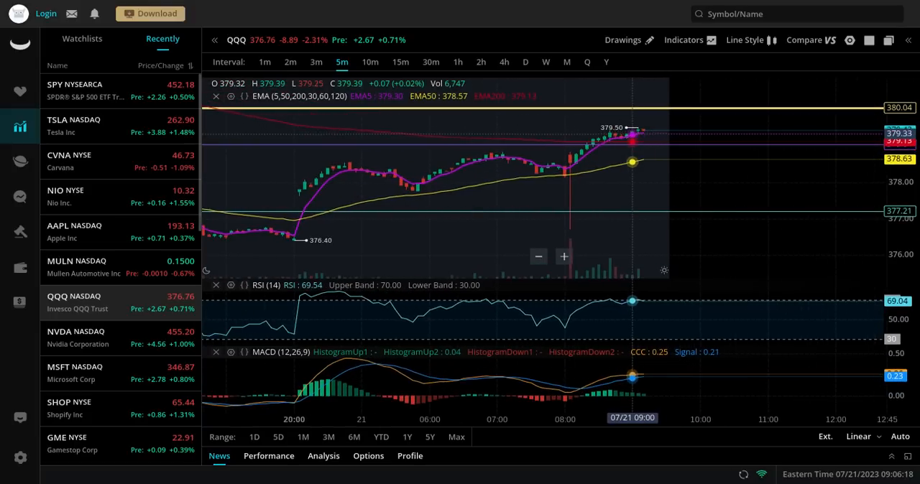
{"action": "mouse_move", "coordinate": [662, 135]}
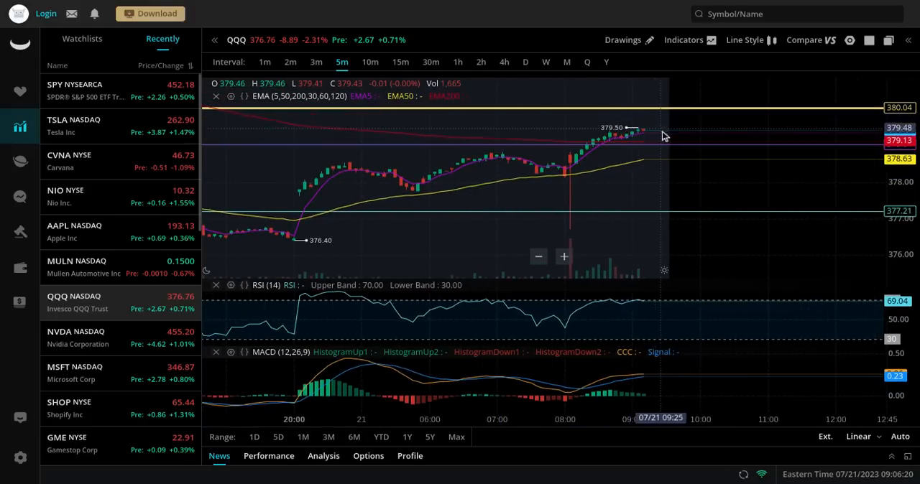
{"action": "mouse_move", "coordinate": [682, 167]}
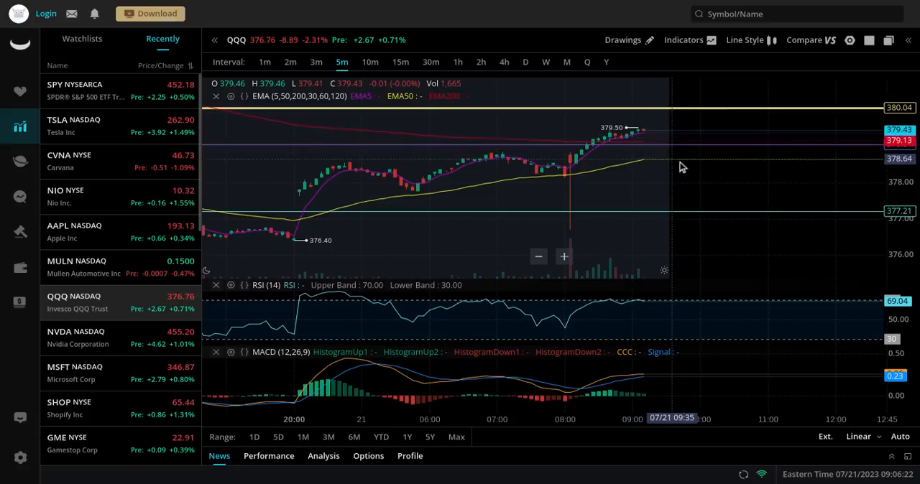
{"action": "mouse_move", "coordinate": [638, 172]}
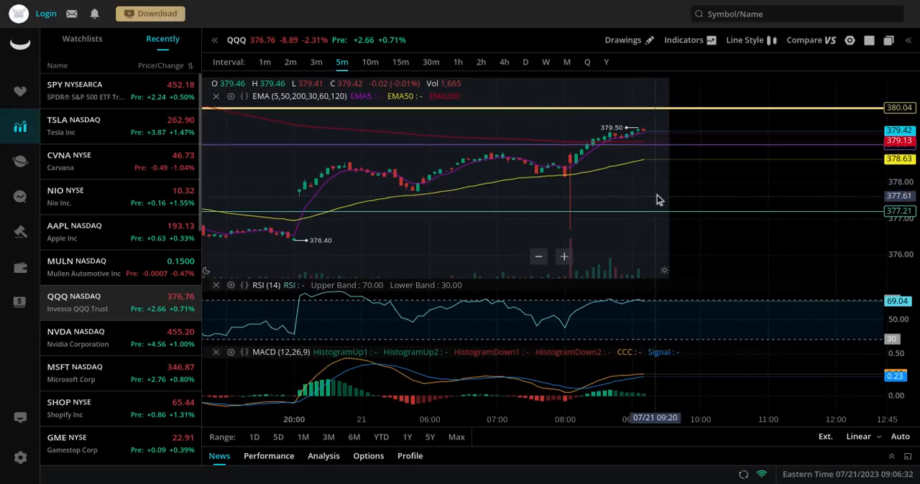
{"action": "mouse_move", "coordinate": [672, 181]}
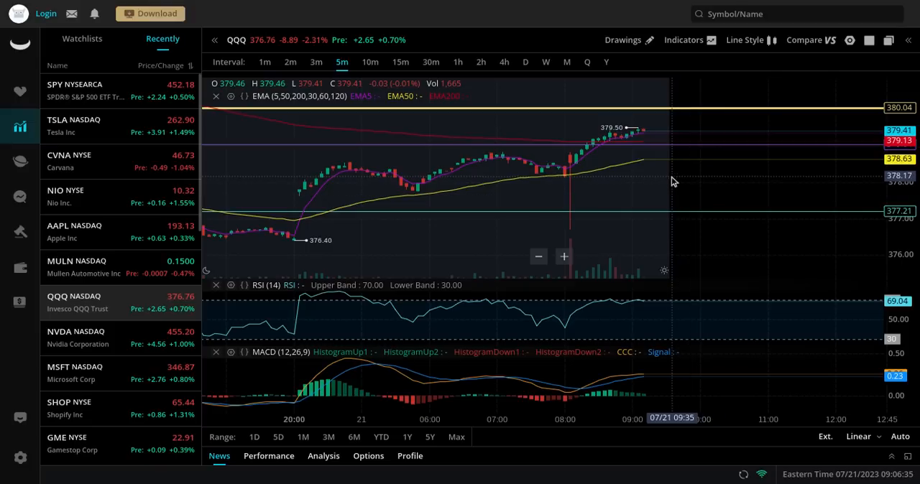
{"action": "mouse_move", "coordinate": [675, 262]}
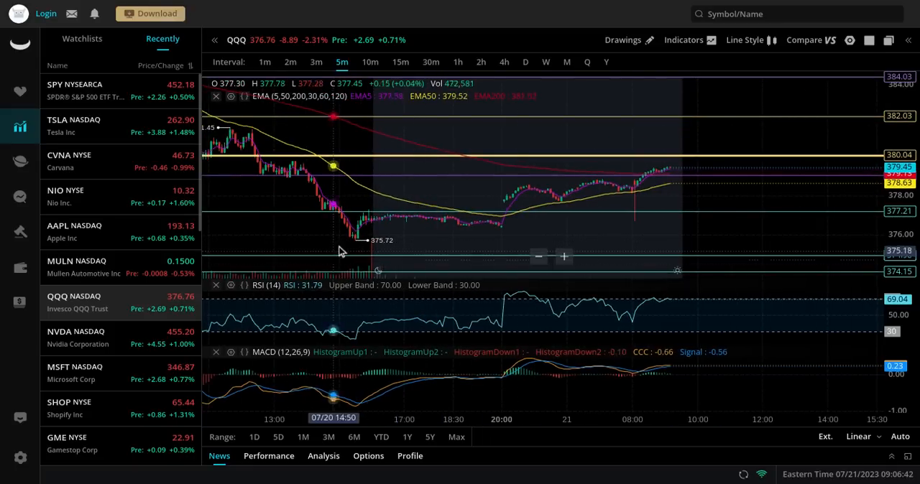
{"action": "mouse_move", "coordinate": [419, 256]}
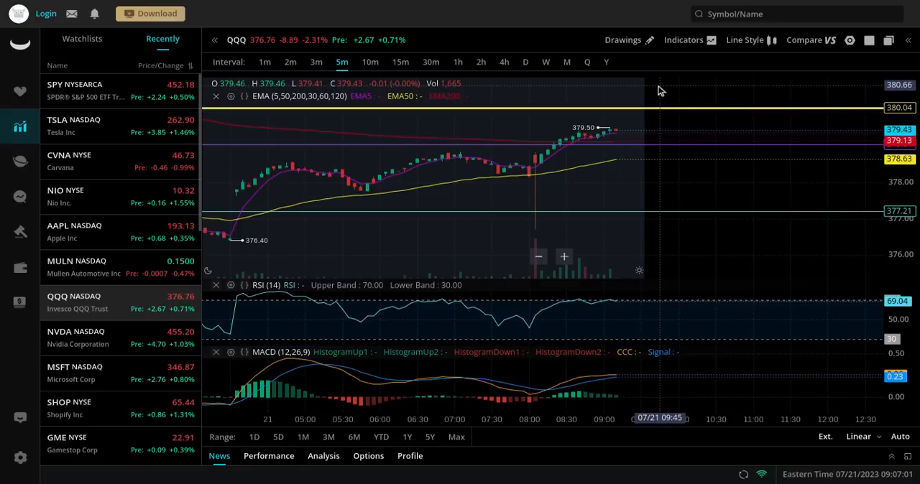
{"action": "mouse_move", "coordinate": [603, 137]}
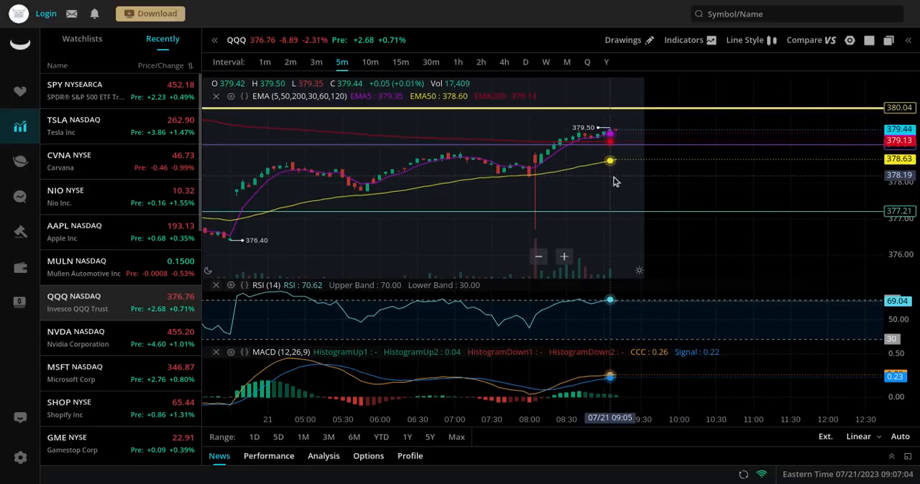
{"action": "mouse_move", "coordinate": [640, 205]}
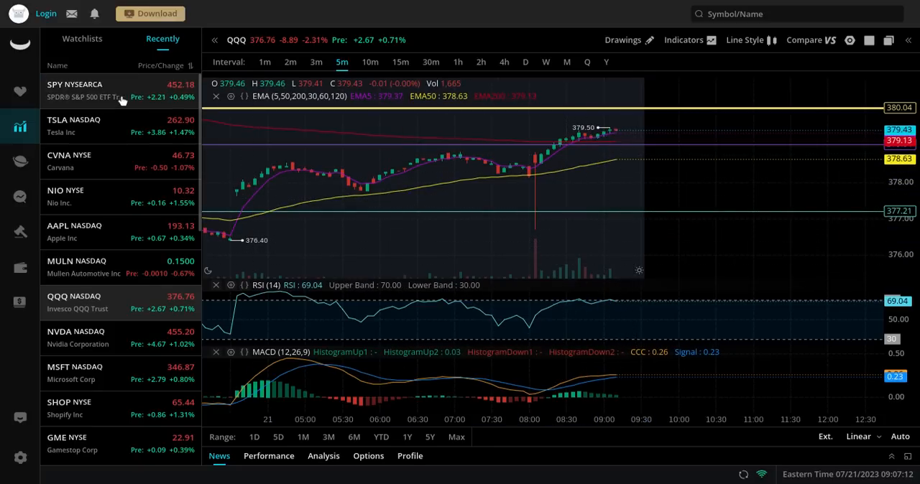
Load SPY's 5-minute chart from the Recently list.
{"action": "left_click", "coordinate": [75, 90]}
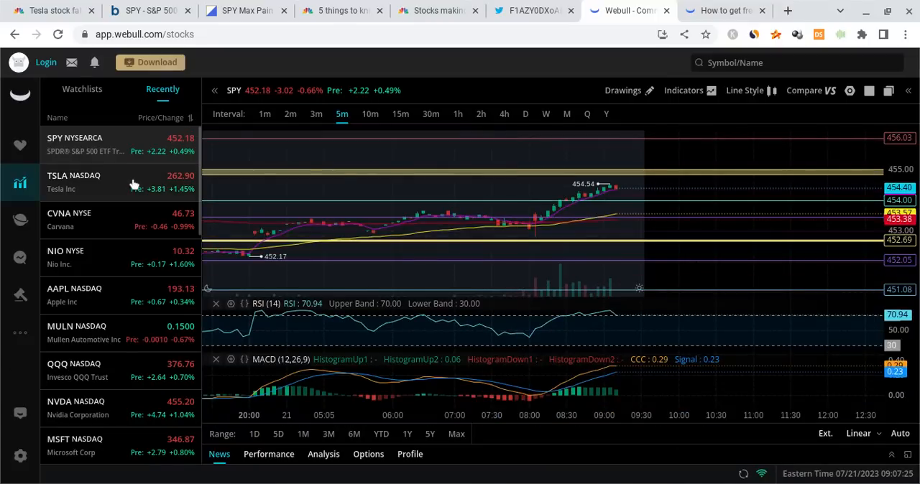
Load TSLA's 5-minute chart from the Recently watchlist.
{"action": "left_click", "coordinate": [73, 182]}
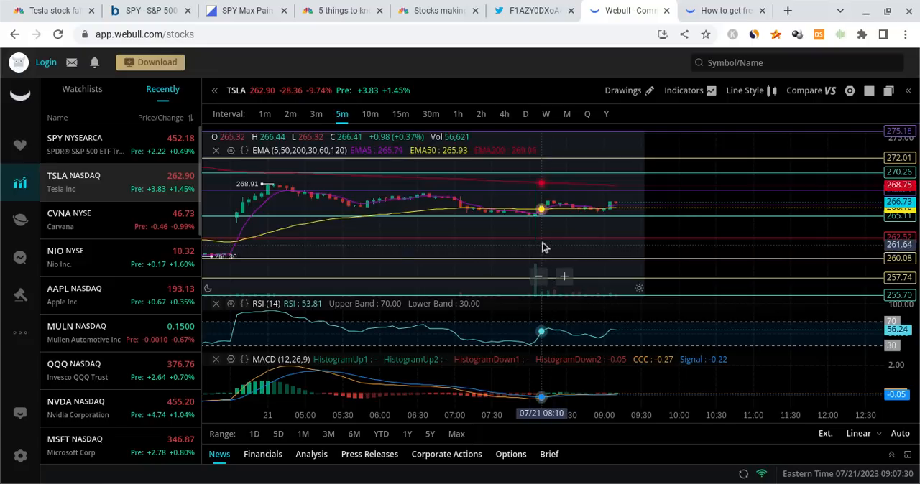
{"action": "mouse_move", "coordinate": [608, 211]}
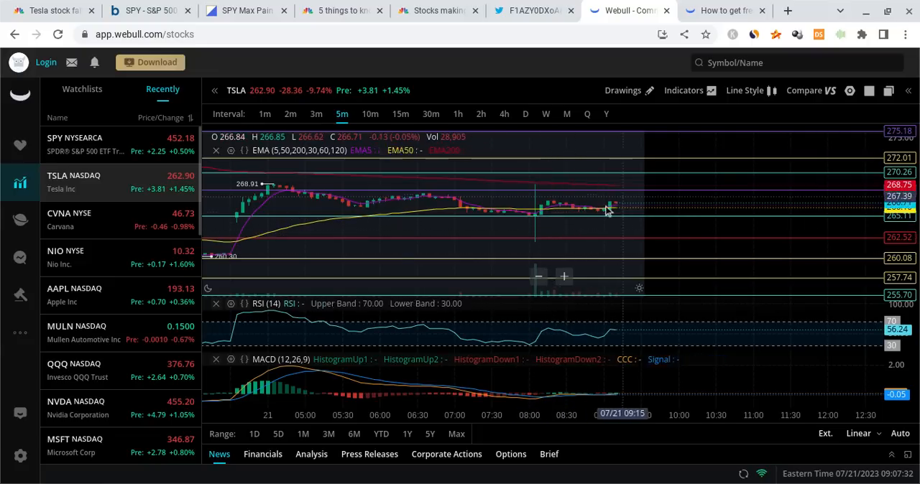